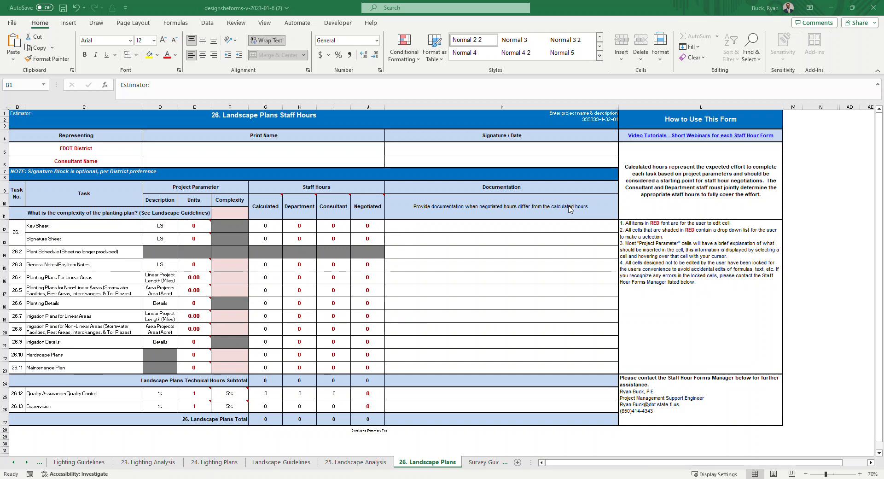
pyautogui.moveTo(101, 180)
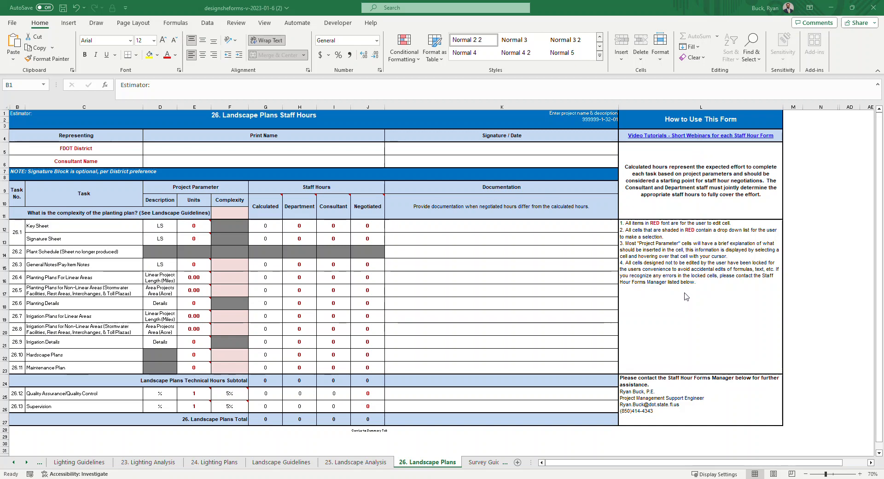
pyautogui.moveTo(695, 297)
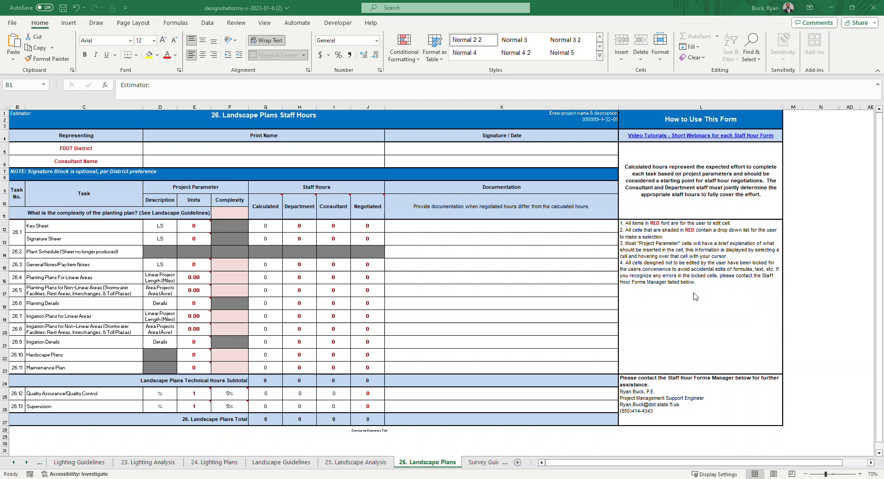
# Step: Review the form's contact information, Project Parameter section and Key Sheet hour formulas
pyautogui.click(680, 397)
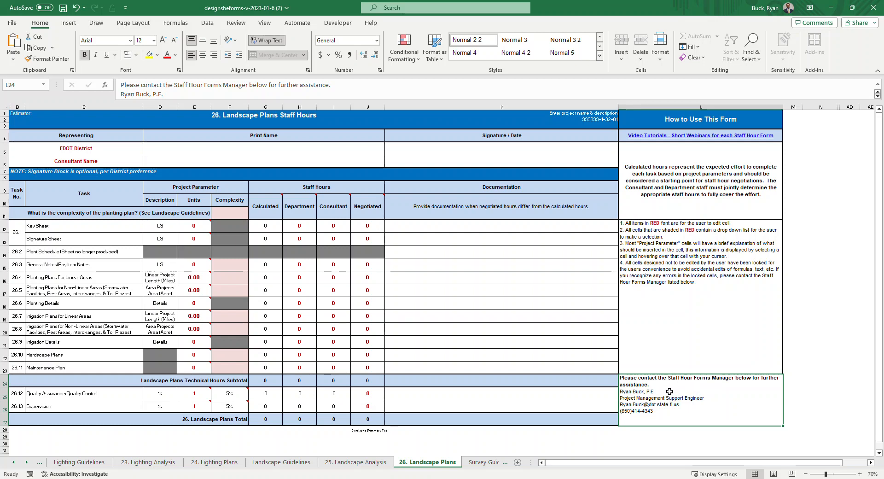
pyautogui.moveTo(669, 386)
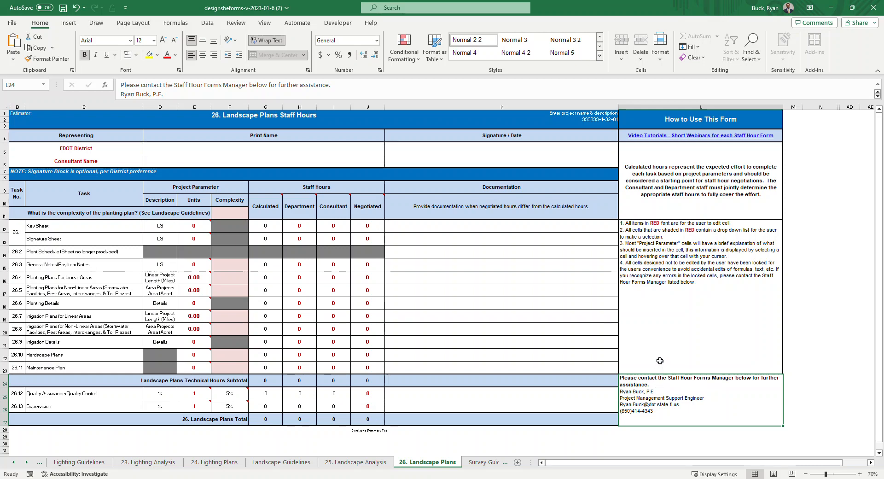
pyautogui.moveTo(599, 342)
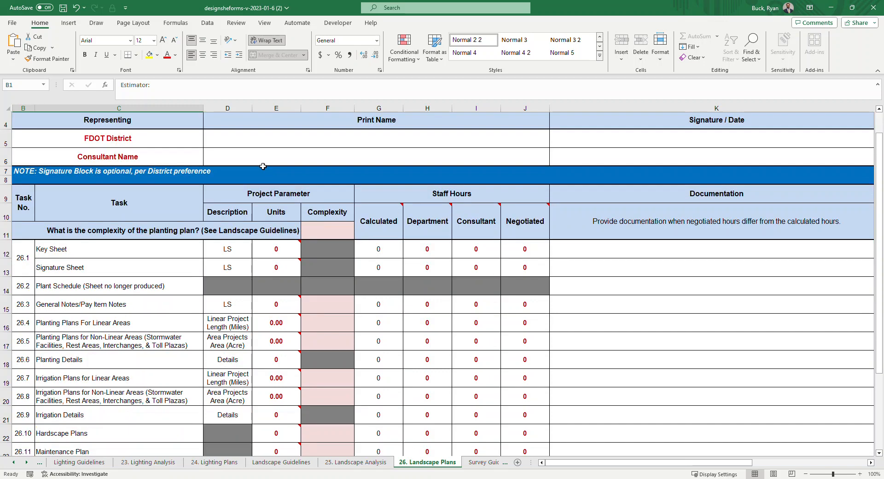
pyautogui.moveTo(260, 169)
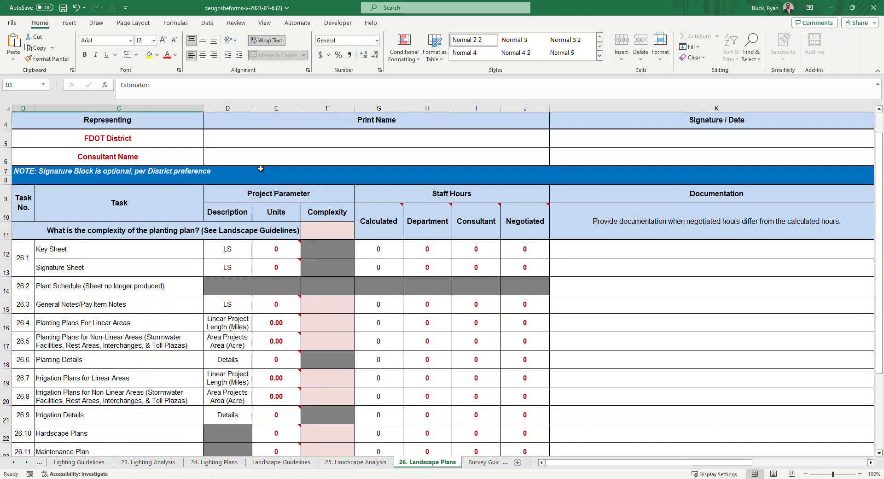
pyautogui.click(278, 193)
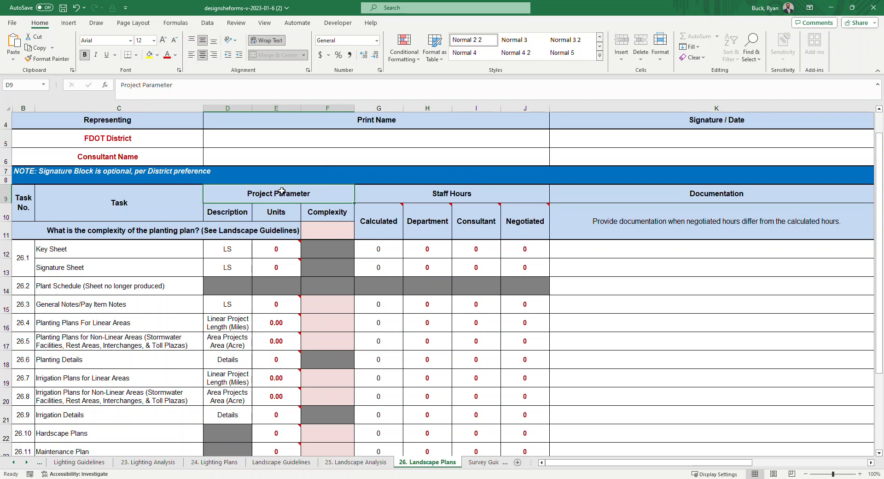
pyautogui.moveTo(279, 214)
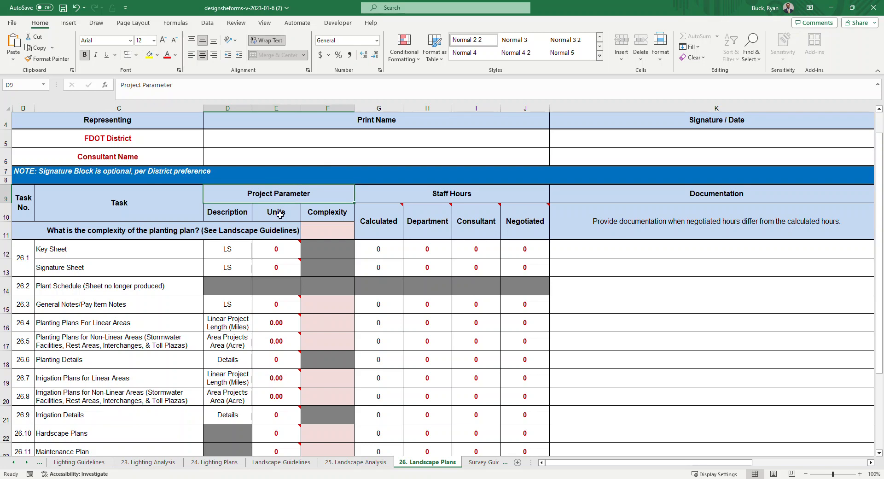
pyautogui.moveTo(276, 248)
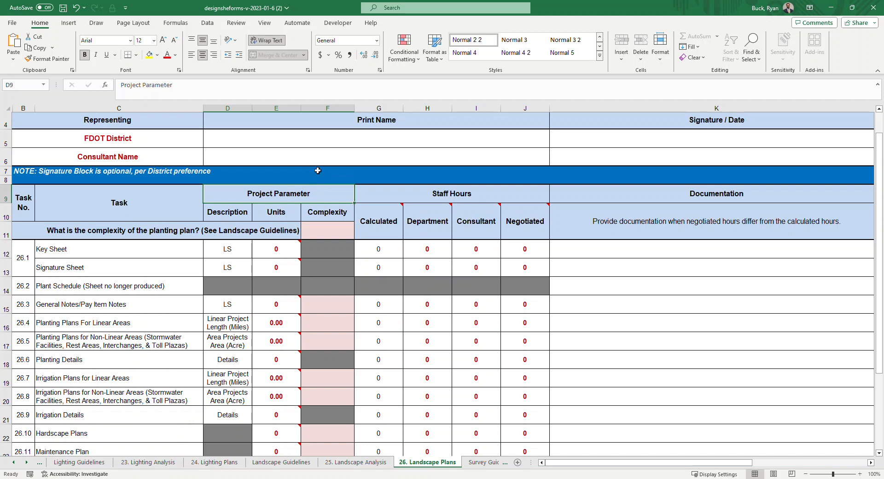
pyautogui.moveTo(309, 178)
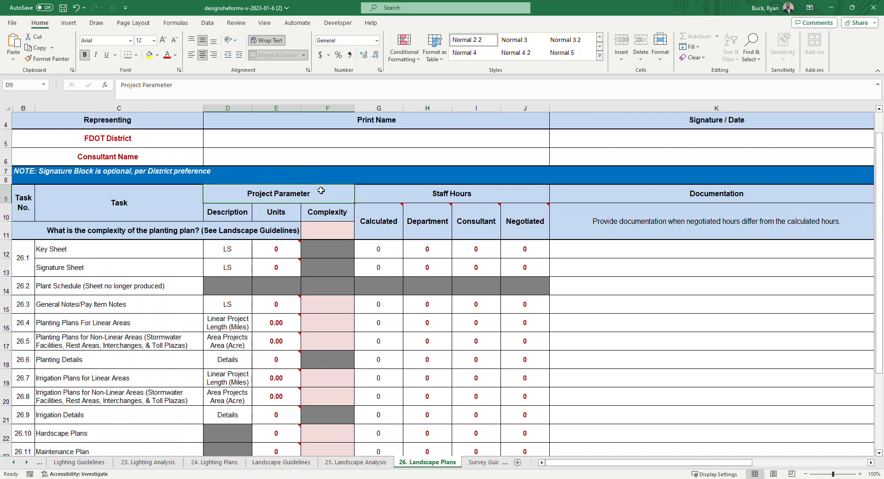
pyautogui.moveTo(358, 192)
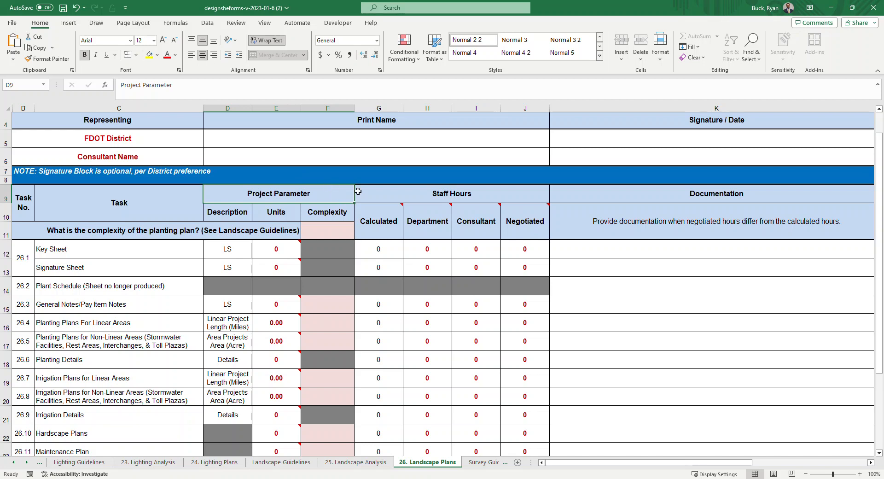
pyautogui.moveTo(388, 197)
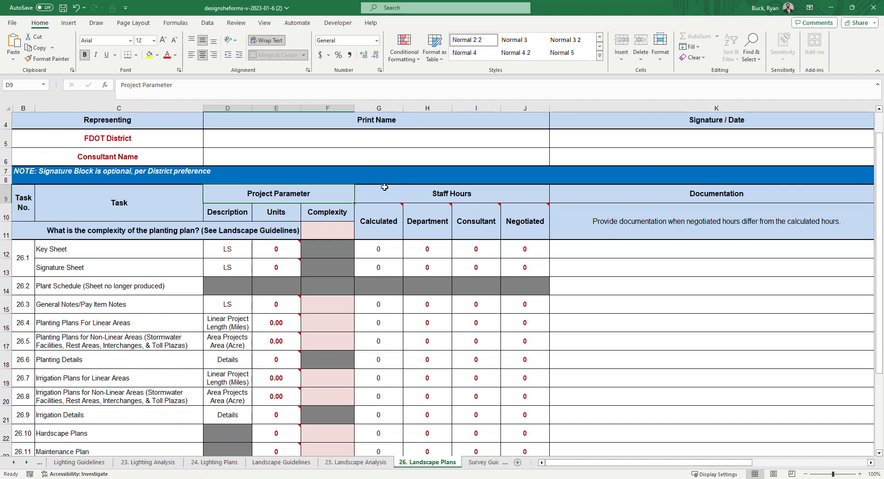
pyautogui.moveTo(372, 179)
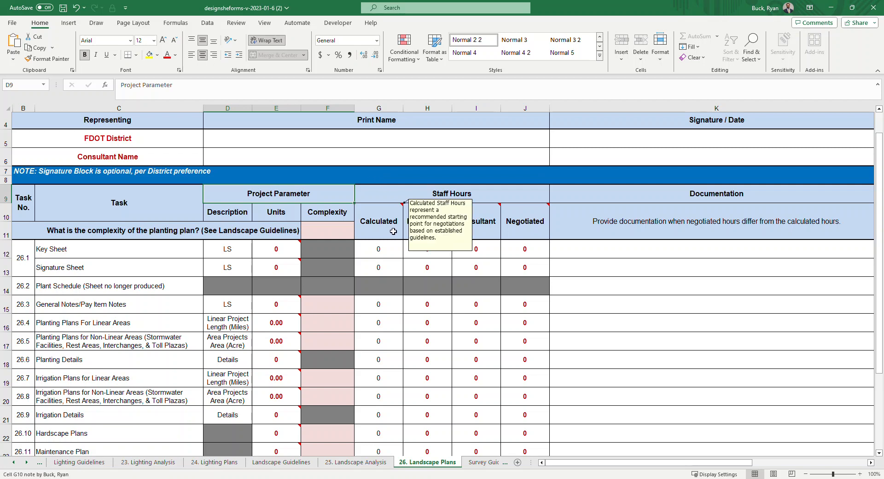
pyautogui.click(379, 249)
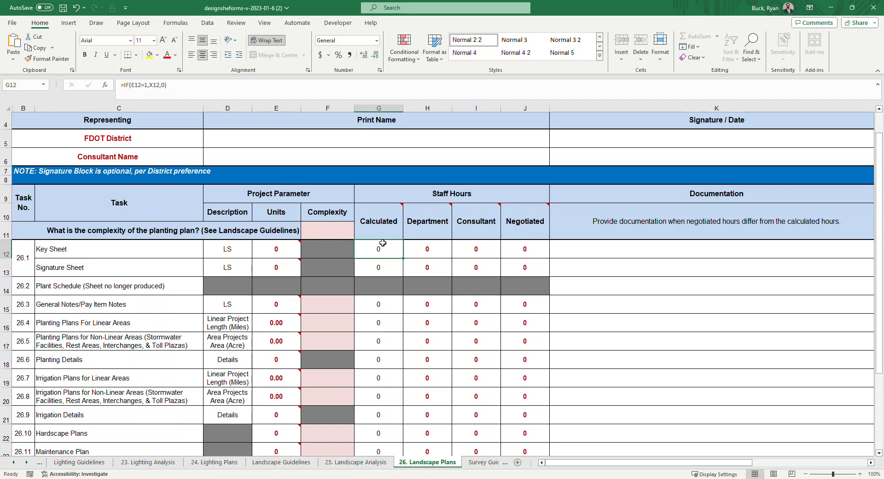
pyautogui.moveTo(406, 254)
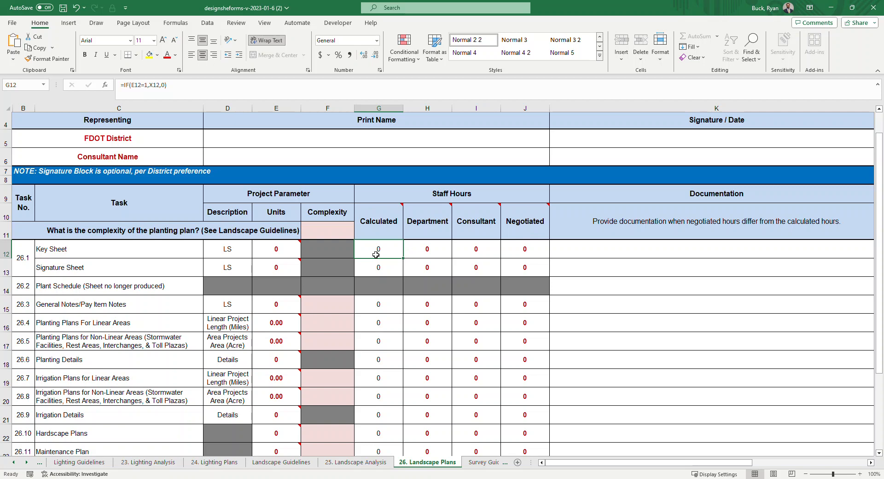
pyautogui.moveTo(435, 262)
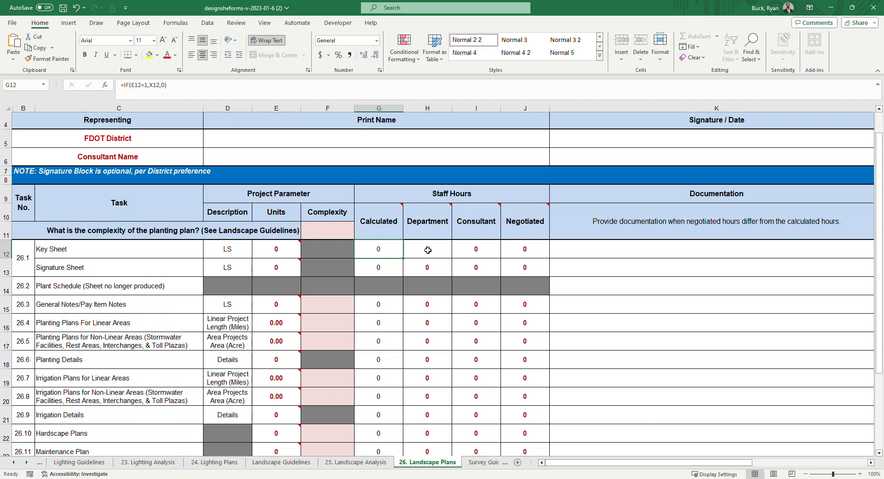
pyautogui.click(426, 249)
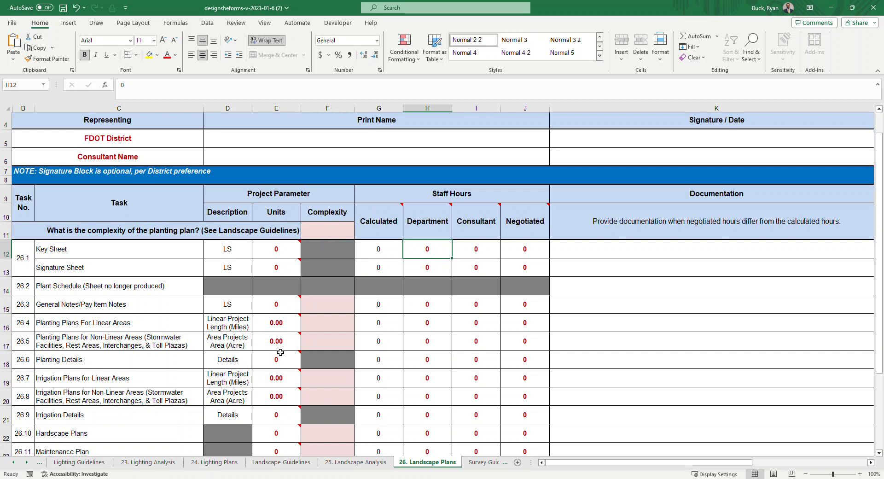
# Step: Review the planting plan complexity note and the Key Sheet task 26.1 row
pyautogui.click(327, 230)
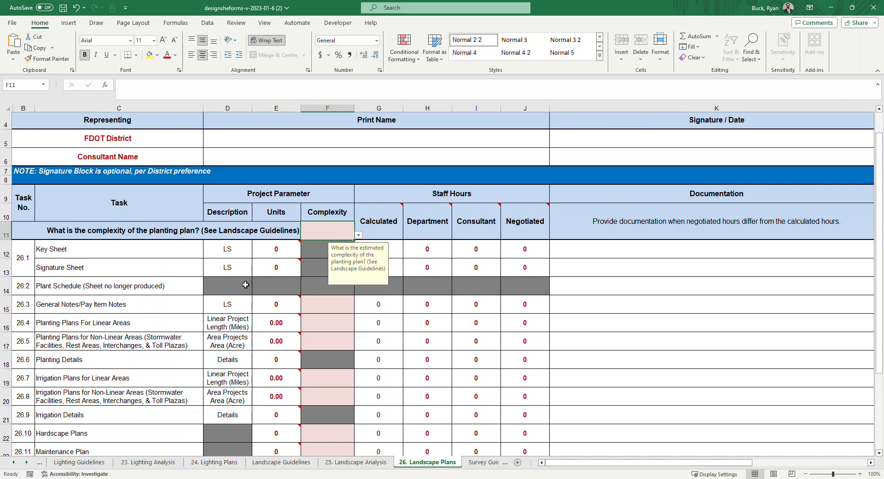
pyautogui.click(119, 249)
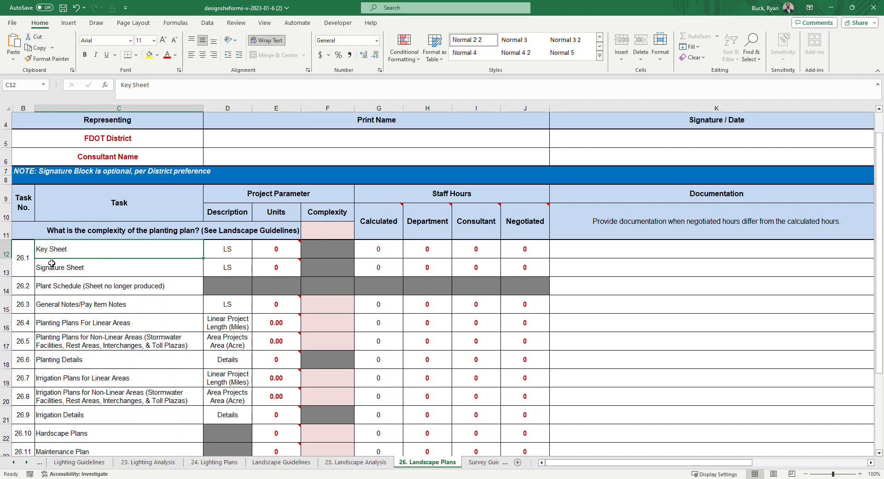
pyautogui.moveTo(399, 250)
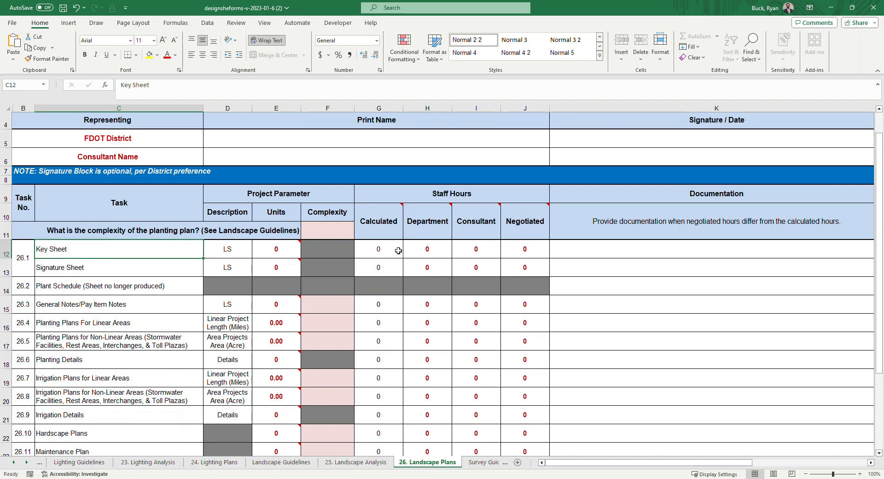
pyautogui.click(379, 249)
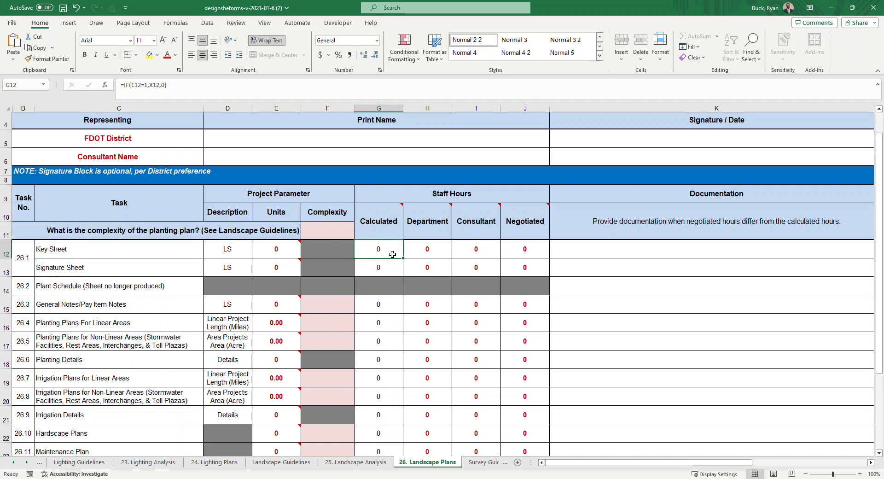
pyautogui.moveTo(392, 254)
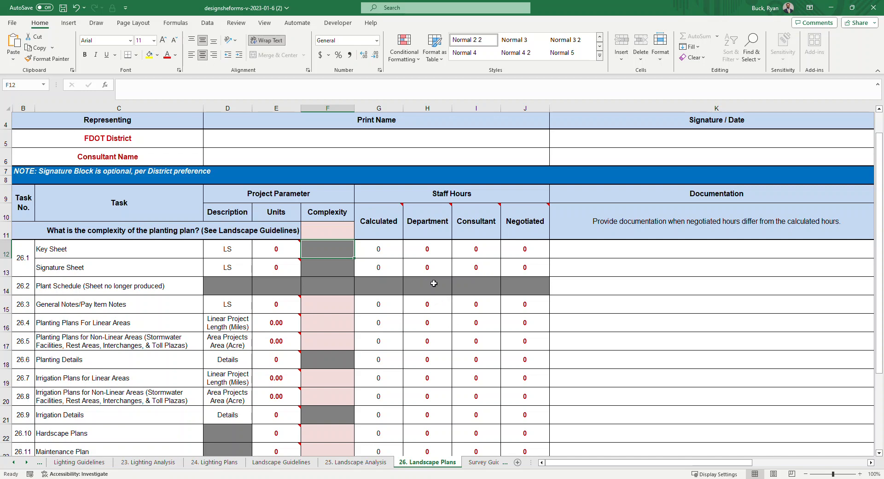
pyautogui.moveTo(330, 235)
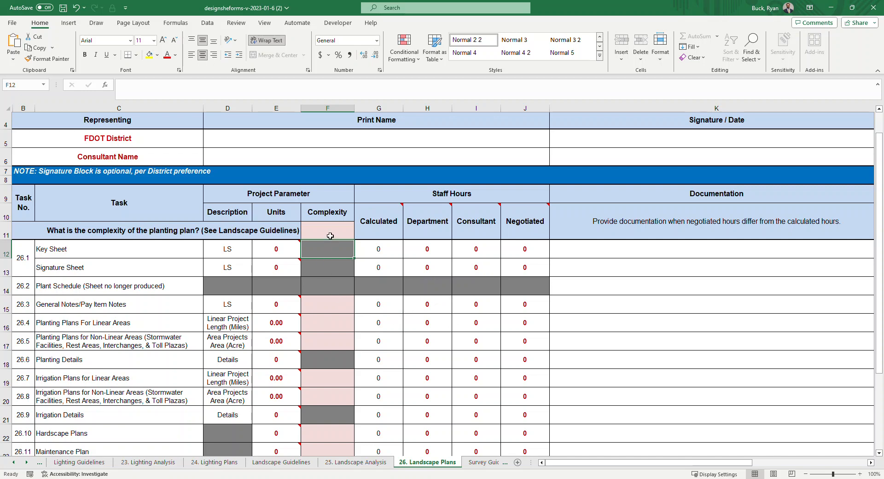
pyautogui.moveTo(211, 227)
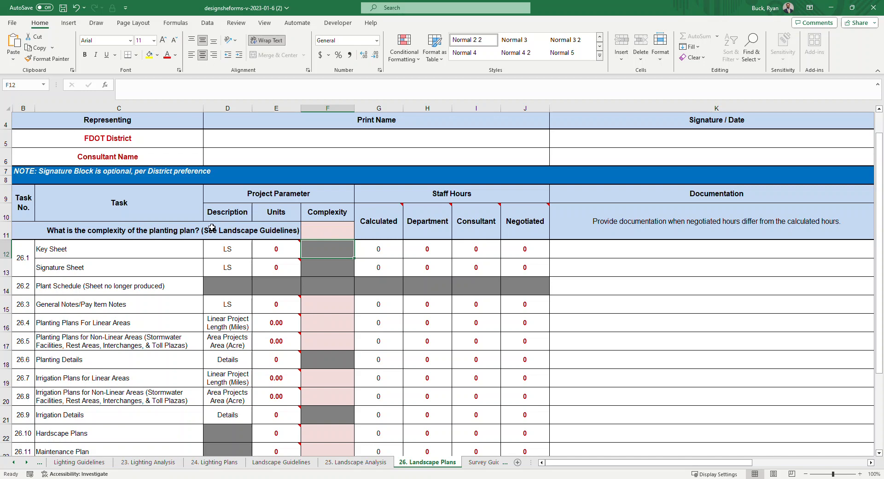
pyautogui.click(23, 257)
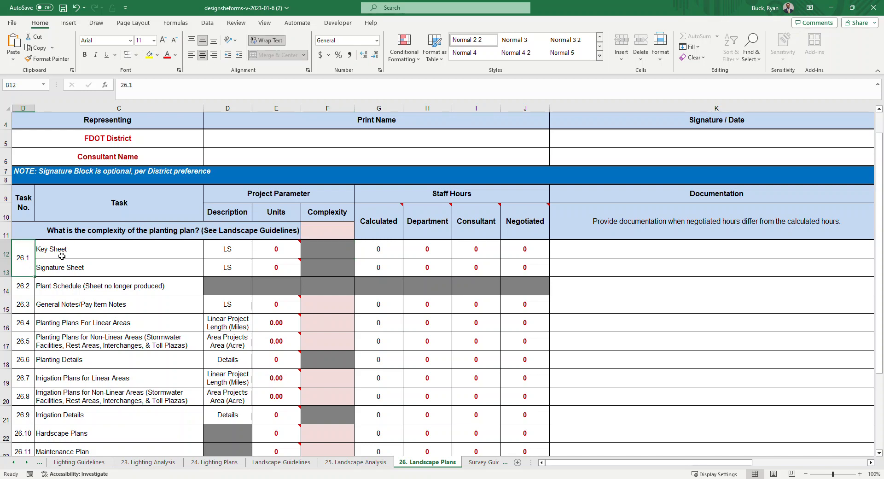
pyautogui.moveTo(79, 269)
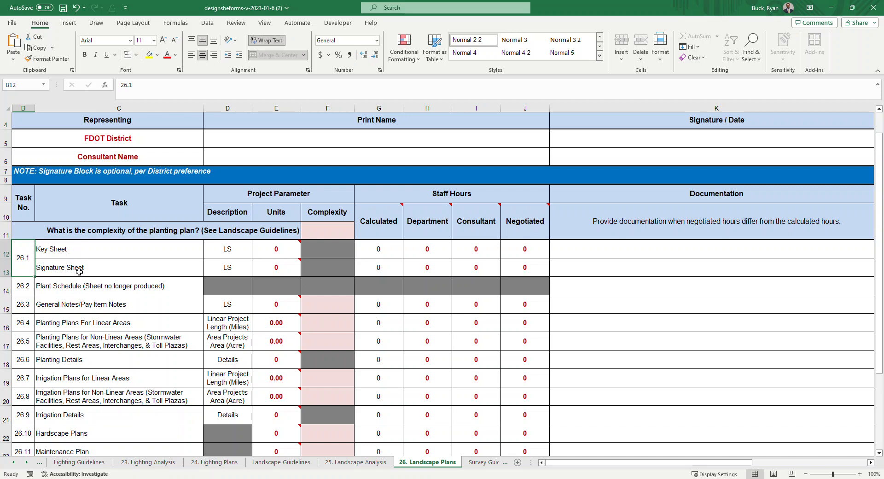
pyautogui.click(119, 248)
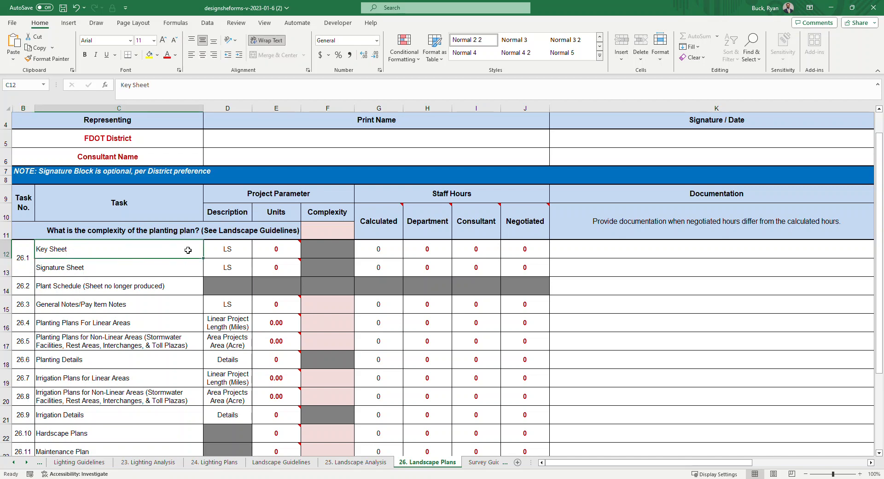
# Step: Enter 1 unit for Key Sheet and Signature Sheet, giving 4 and 2 calculated hours
pyautogui.click(276, 248)
pyautogui.write('1')
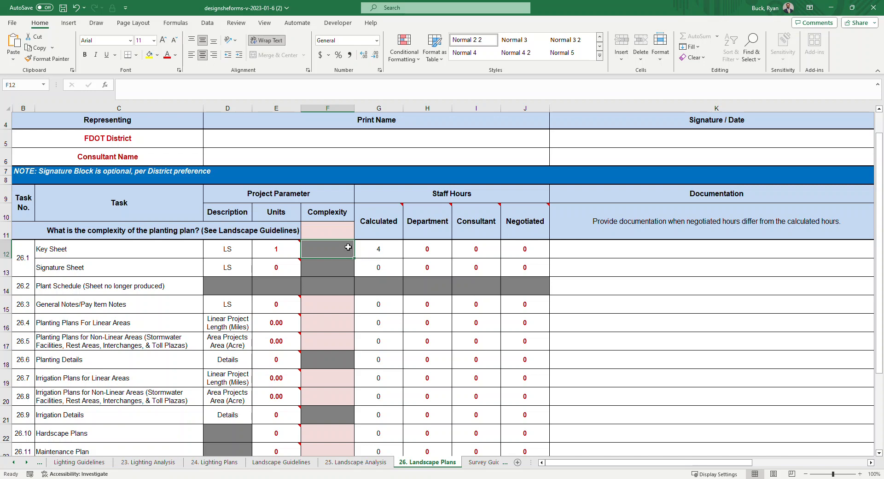
pyautogui.moveTo(275, 267)
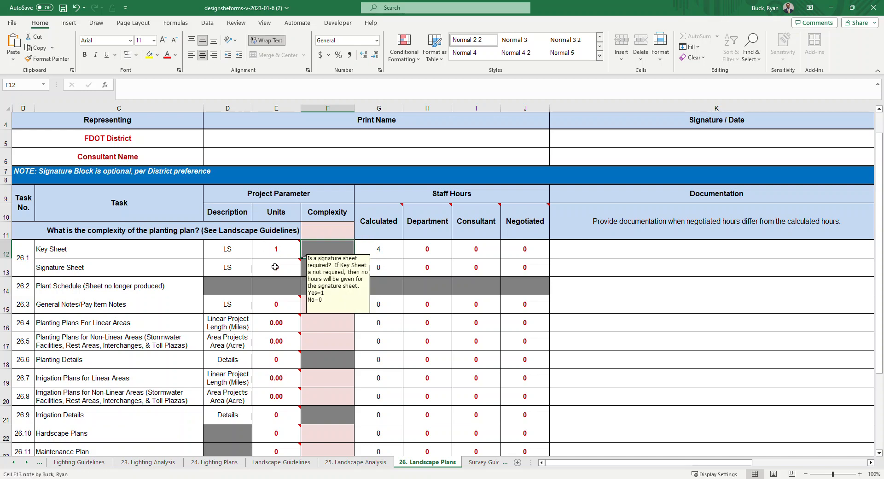
pyautogui.click(275, 267)
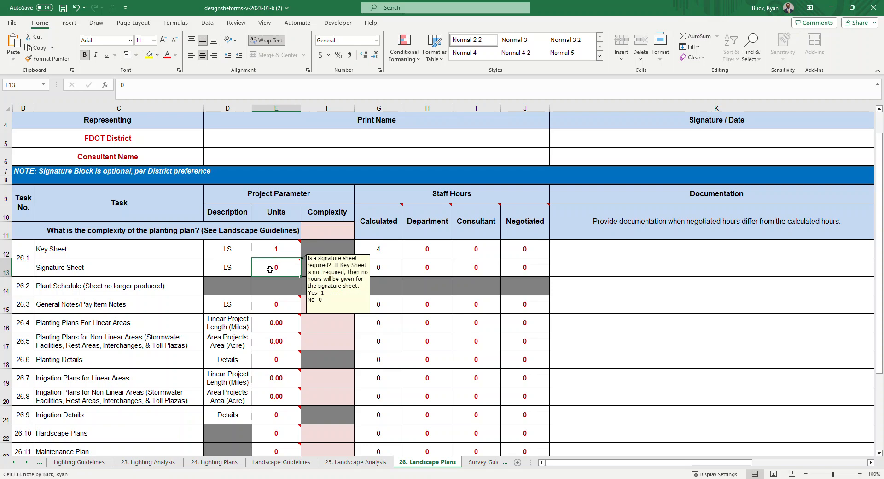
pyautogui.write('1')
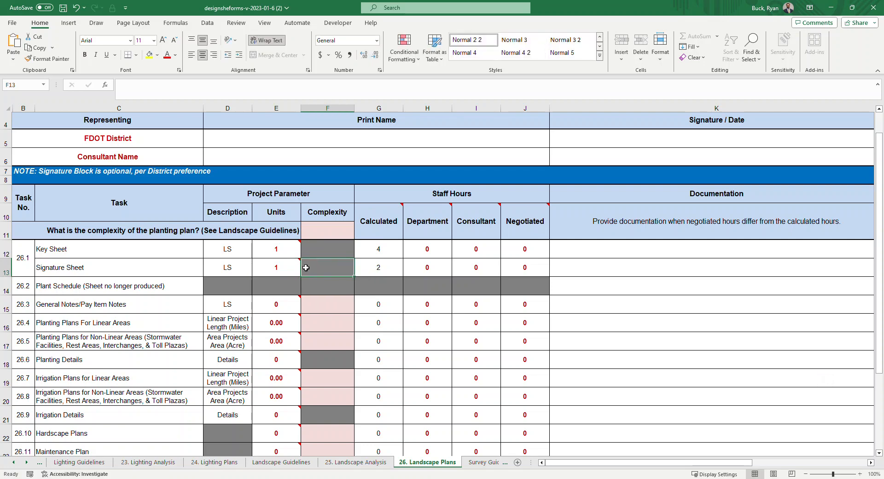
pyautogui.moveTo(276, 269)
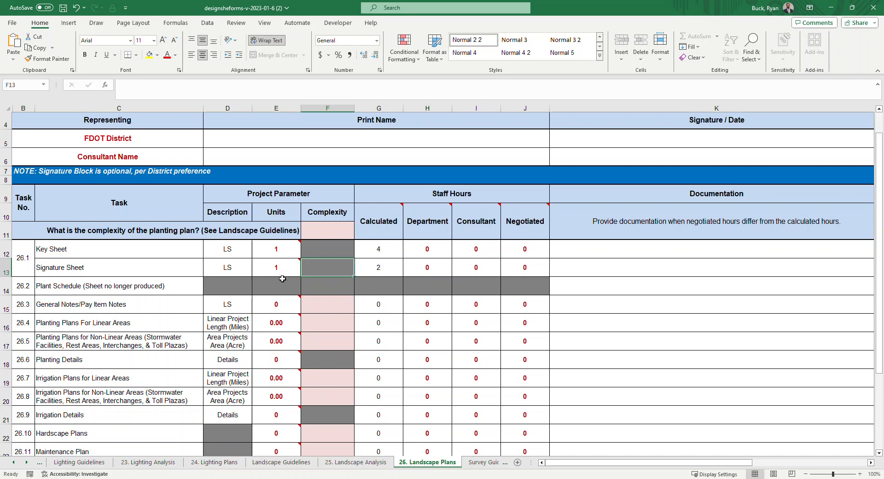
pyautogui.write('0')
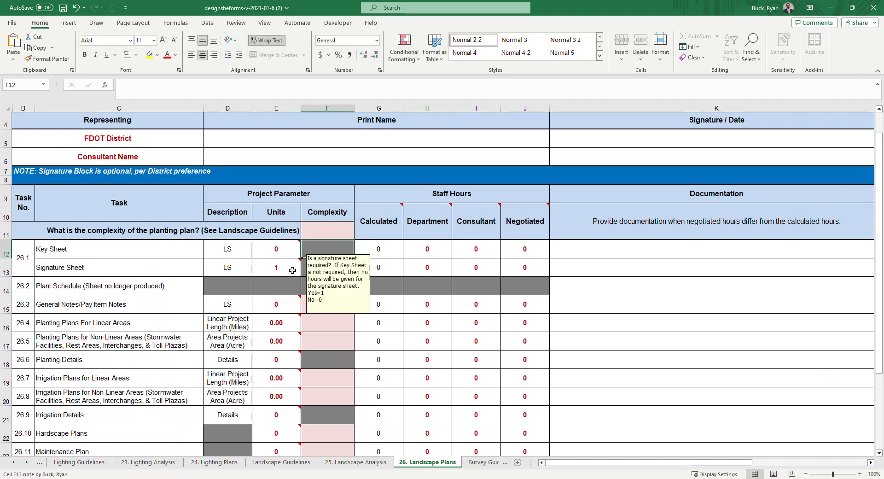
pyautogui.moveTo(370, 271)
pyautogui.write('1')
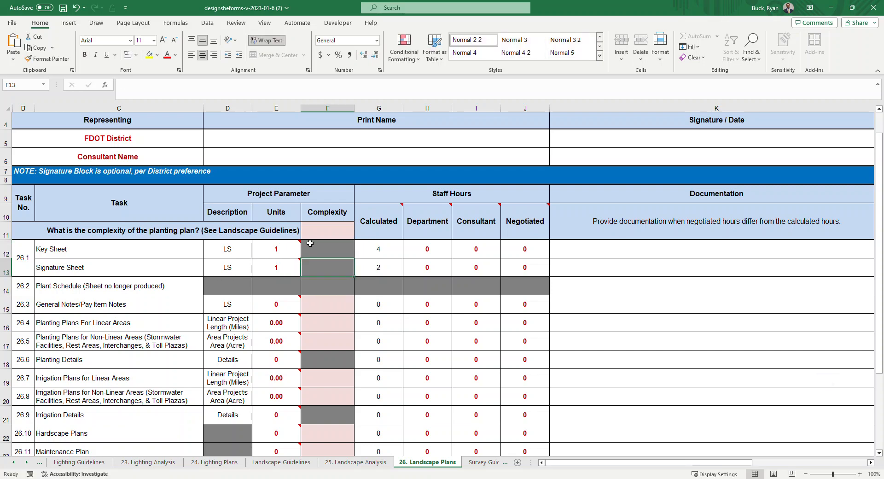
pyautogui.click(276, 267)
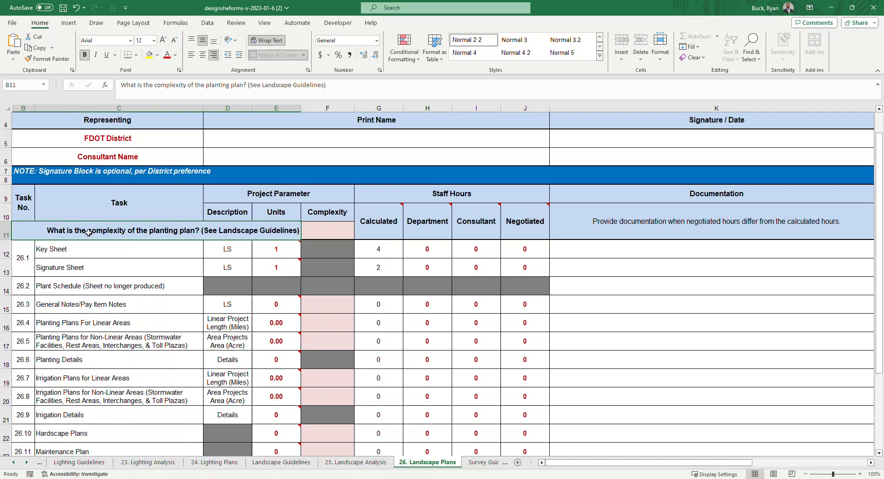
pyautogui.moveTo(213, 242)
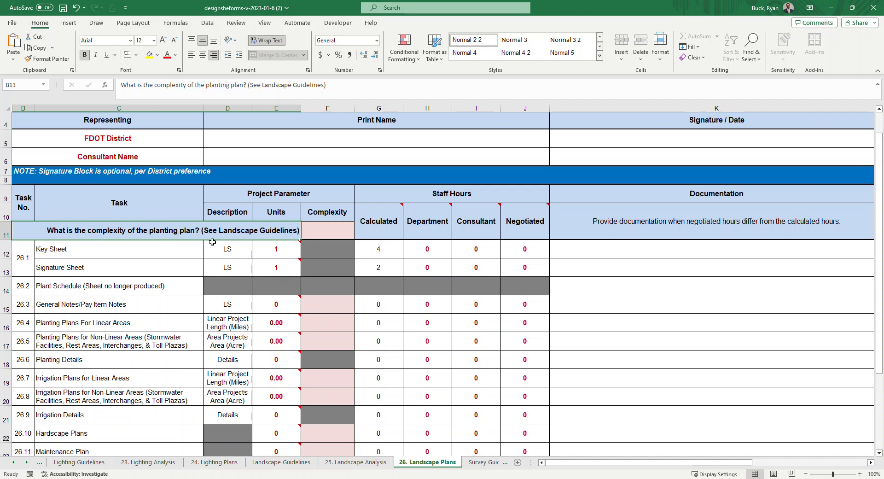
pyautogui.moveTo(274, 225)
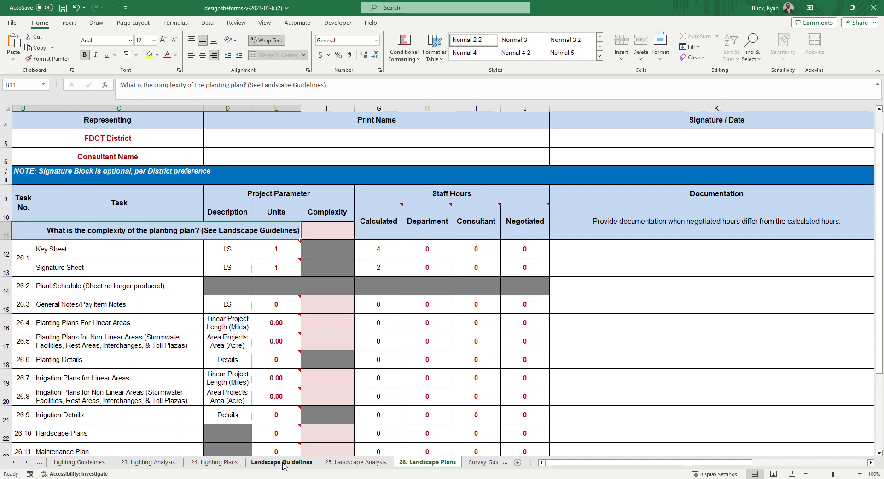
# Step: On the Landscape Guidelines sheet, rate Planting Palette and Roadway Type as Standard
pyautogui.click(282, 462)
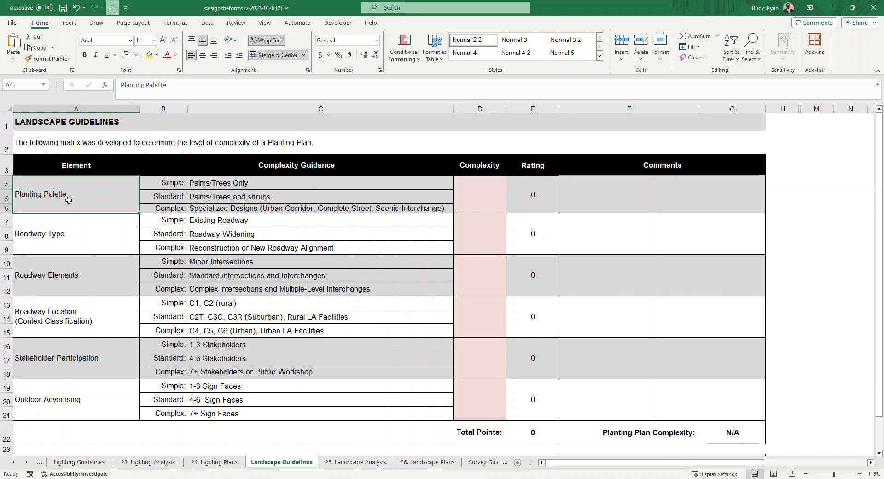
pyautogui.moveTo(243, 184)
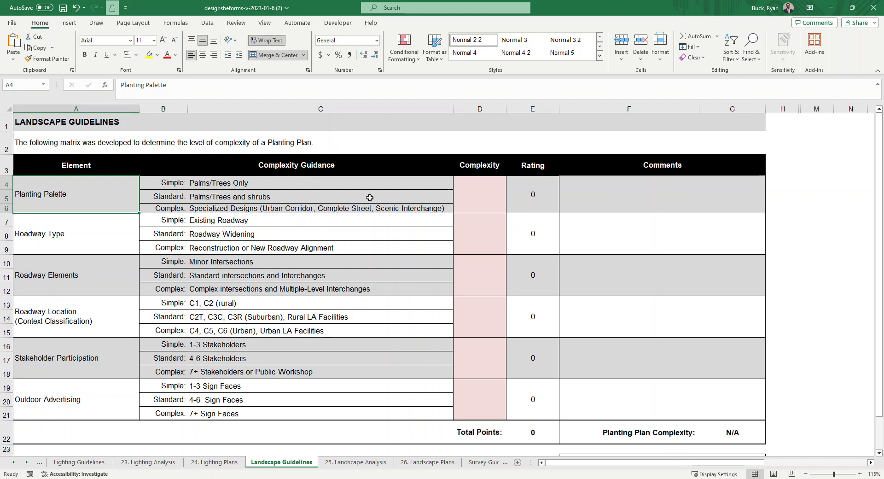
pyautogui.click(479, 195)
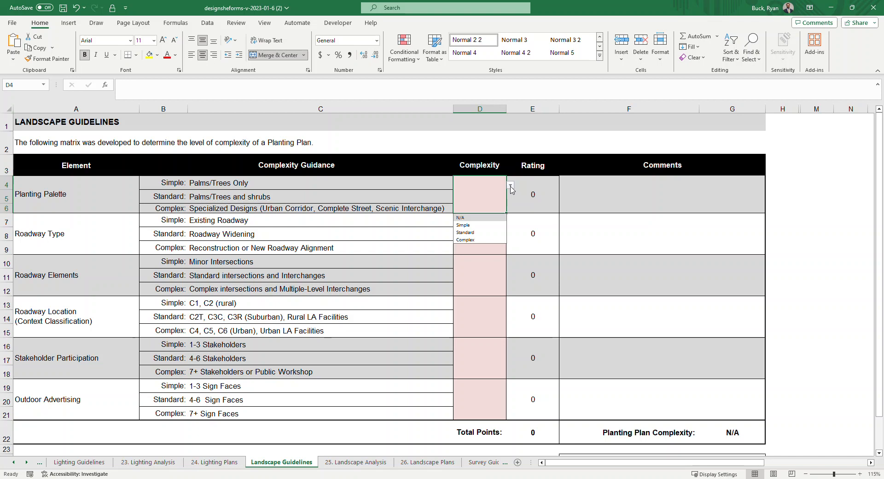
pyautogui.moveTo(468, 234)
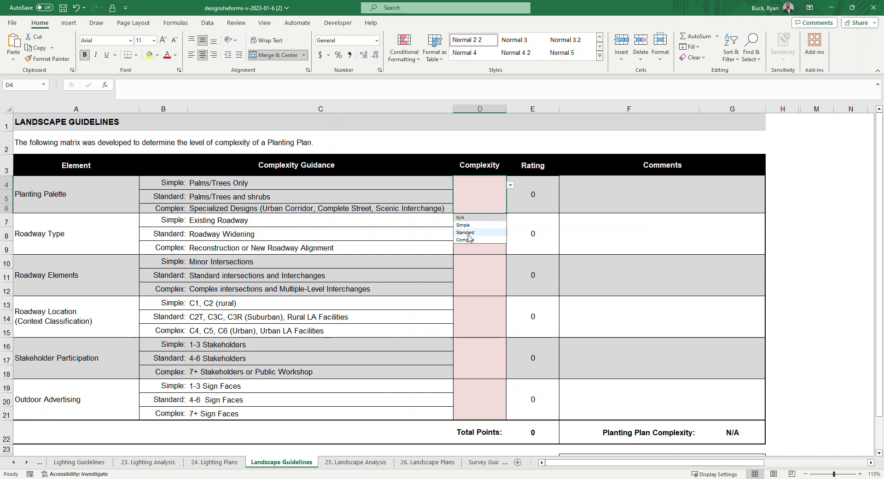
pyautogui.click(464, 233)
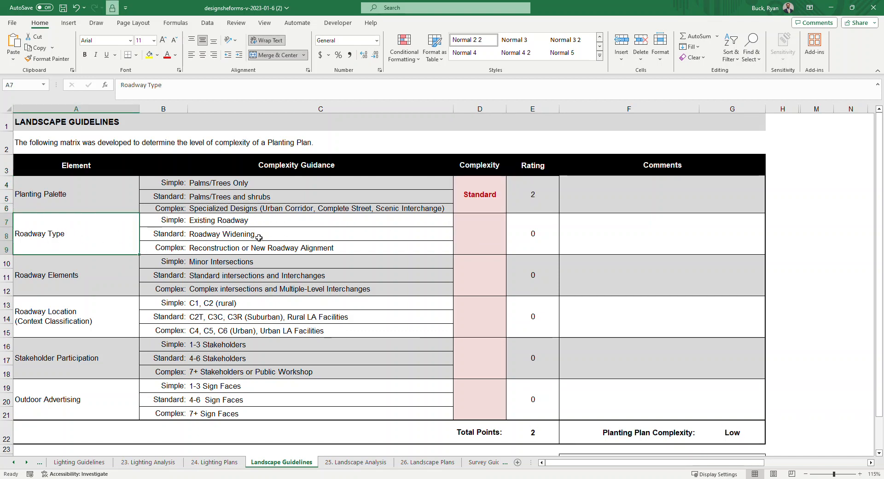
pyautogui.click(480, 234)
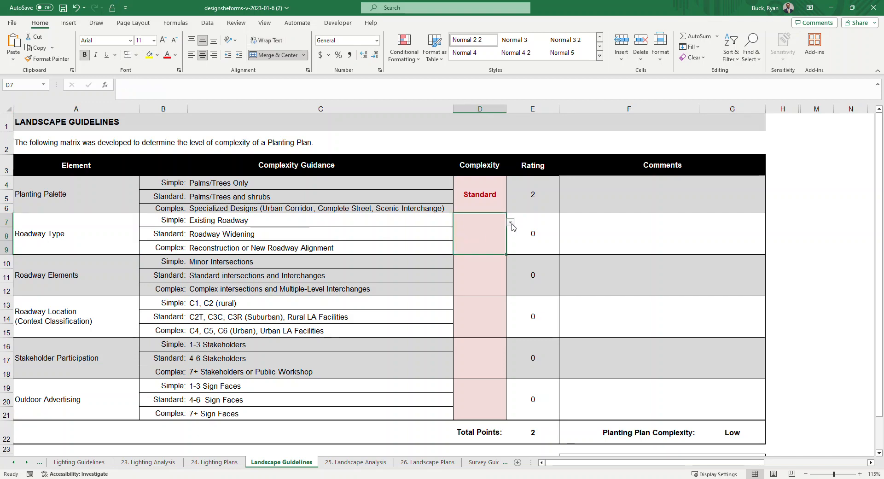
pyautogui.click(510, 221)
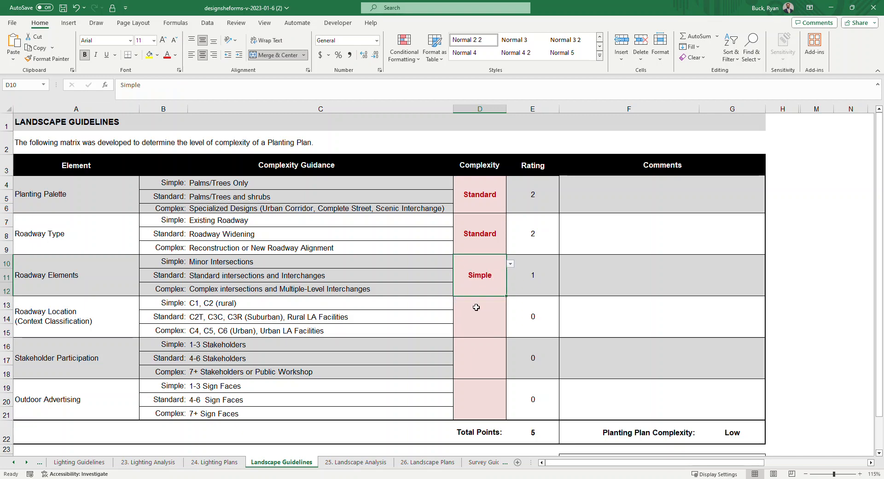
pyautogui.moveTo(60, 316)
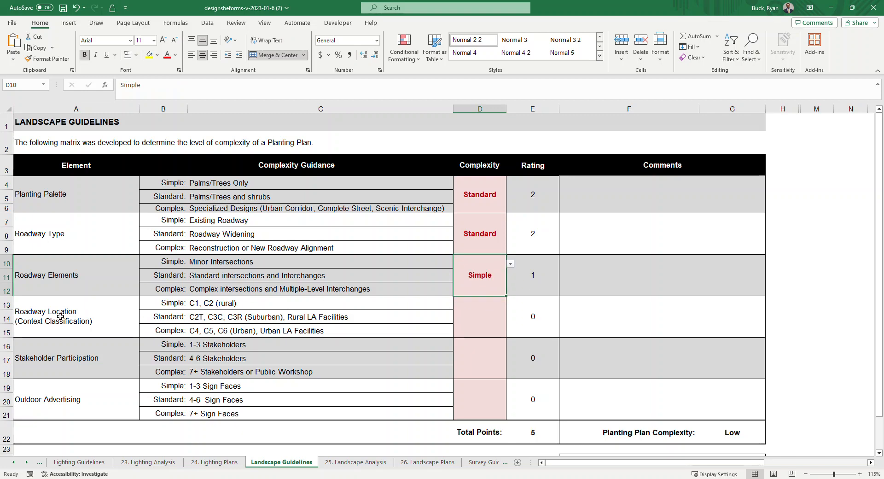
# Step: Rate Roadway Location Standard, Stakeholder Participation Complex and Outdoor Advertising N/A, totalling 10 points
pyautogui.click(76, 316)
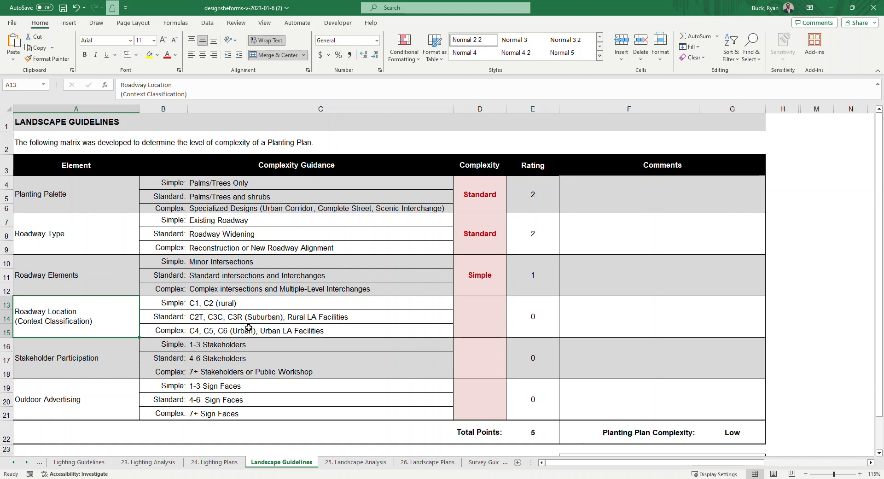
pyautogui.click(479, 317)
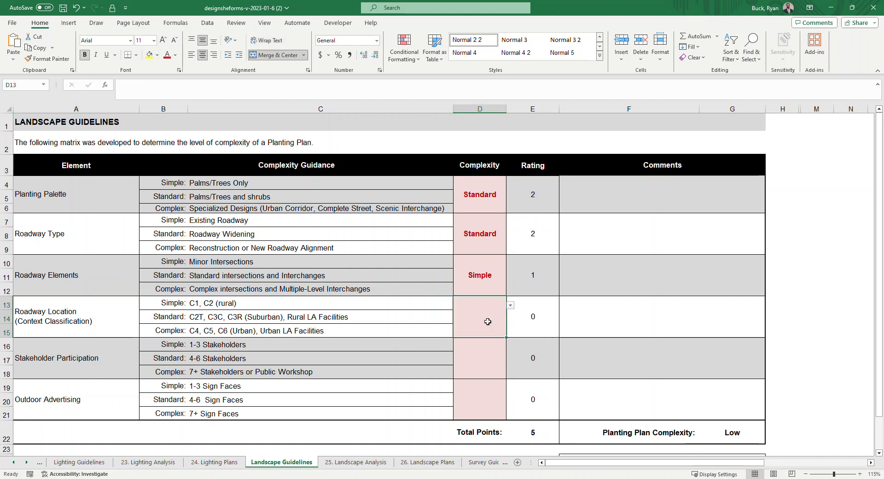
pyautogui.click(509, 305)
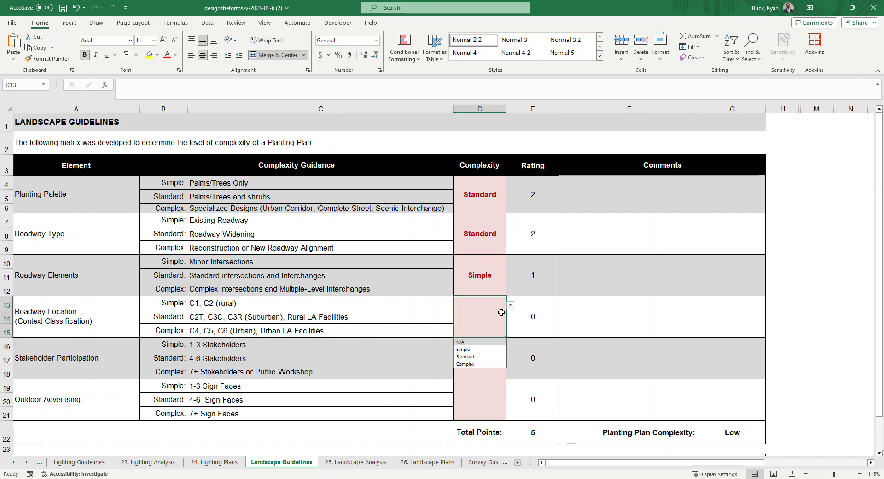
pyautogui.click(464, 357)
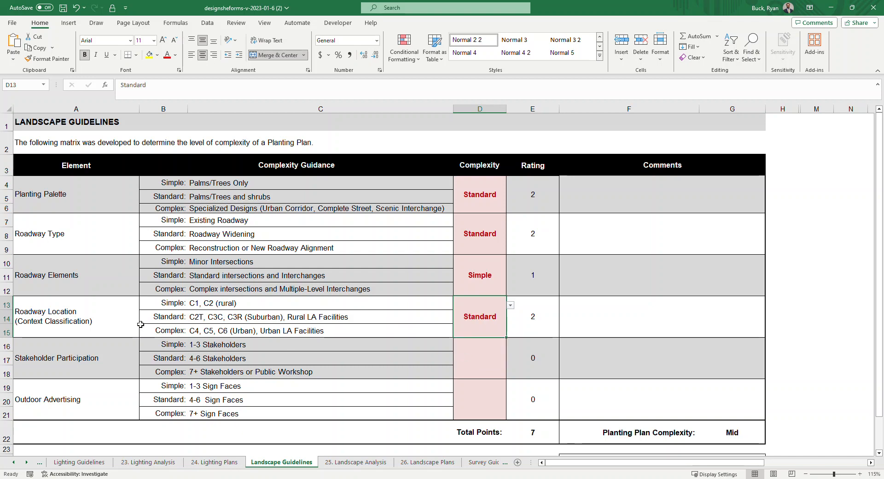
pyautogui.click(74, 317)
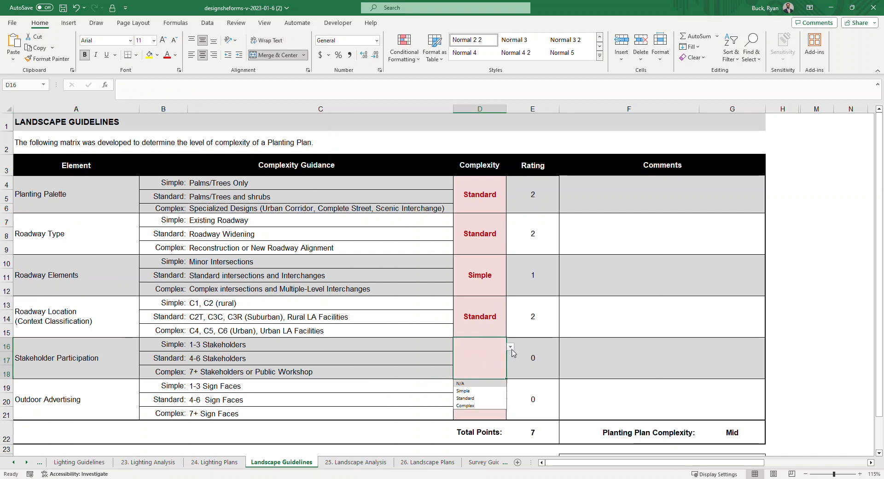
pyautogui.click(465, 406)
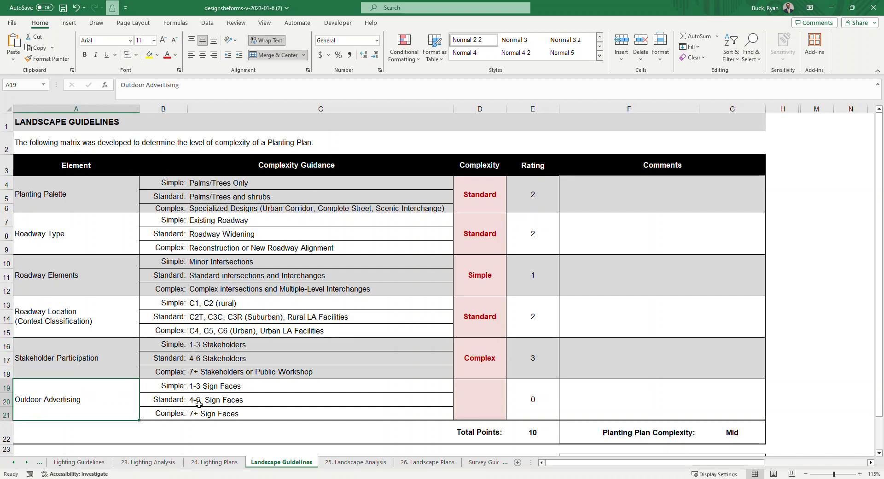
pyautogui.click(509, 388)
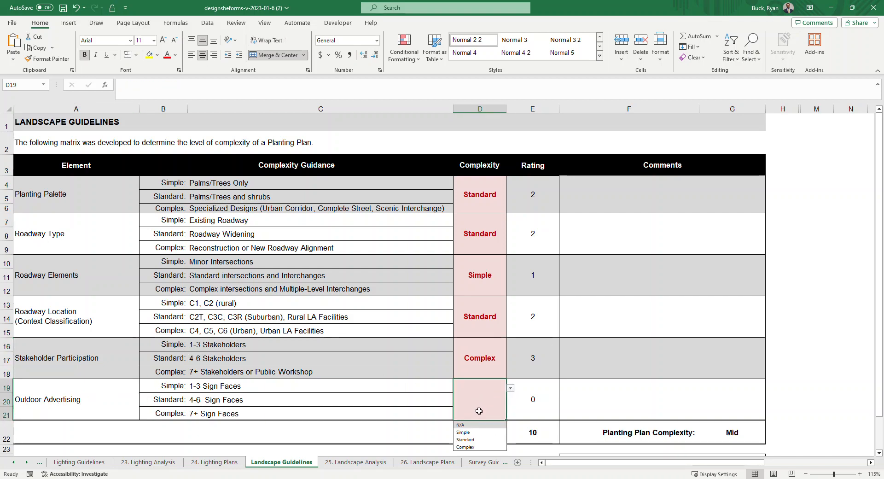
pyautogui.click(461, 425)
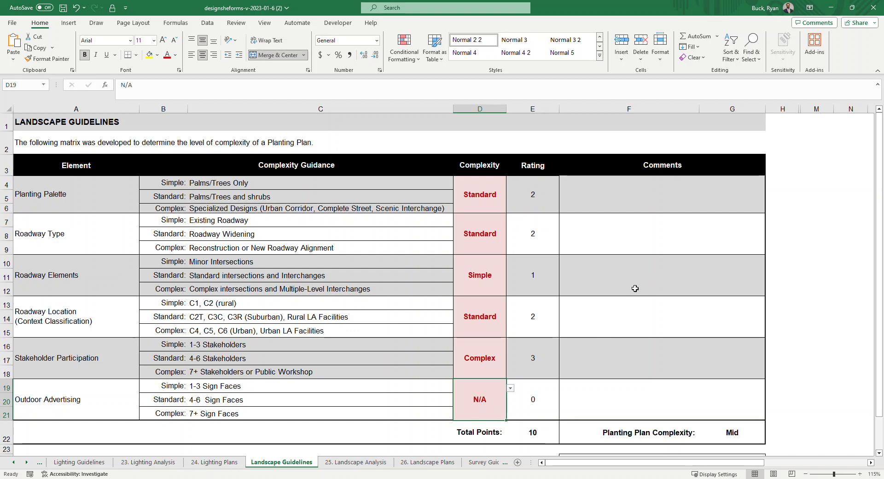
pyautogui.scroll(-3)
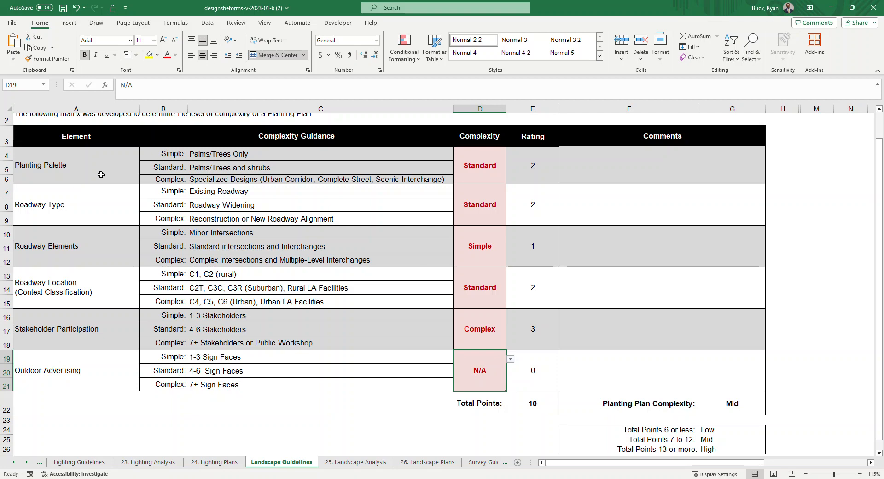
# Step: Check the Total Points and Planting Plan Complexity formulas, then return to the Landscape Plans sheet
pyautogui.click(532, 402)
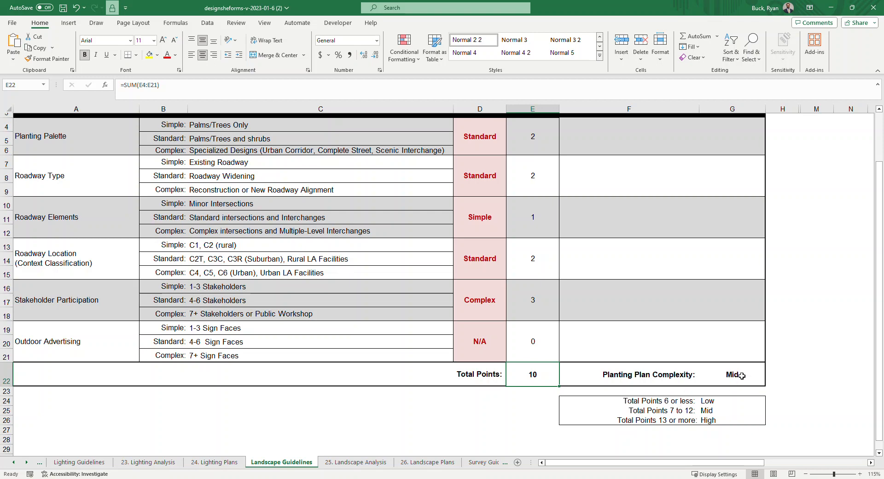
pyautogui.click(732, 374)
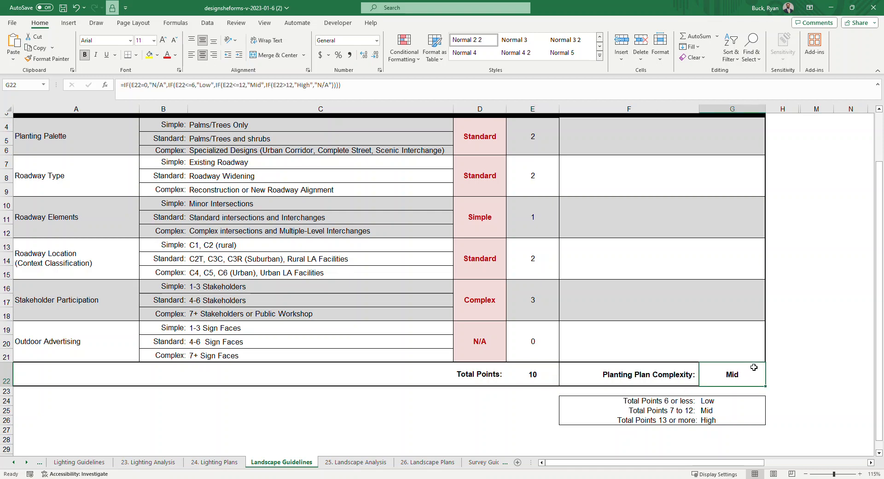
pyautogui.moveTo(694, 363)
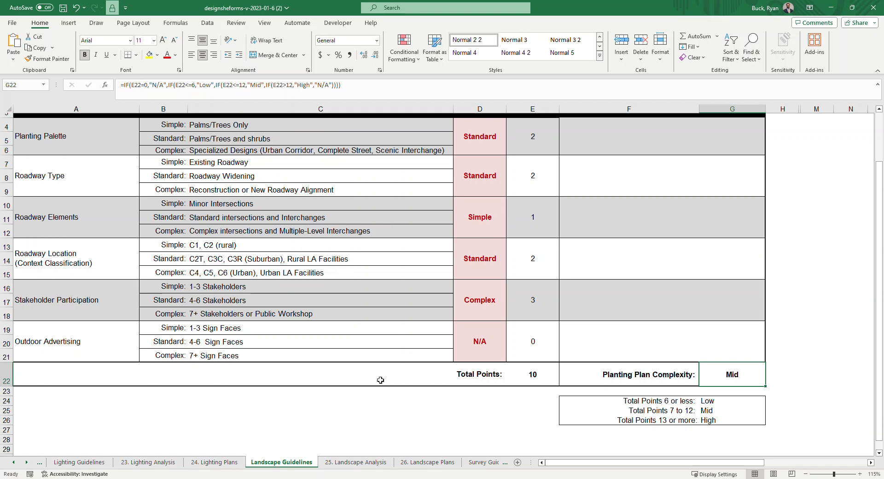
pyautogui.click(426, 463)
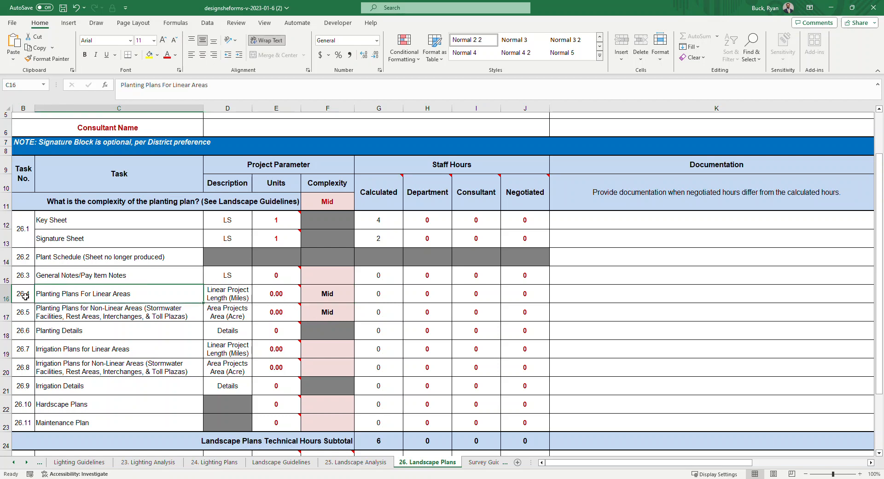
pyautogui.click(118, 312)
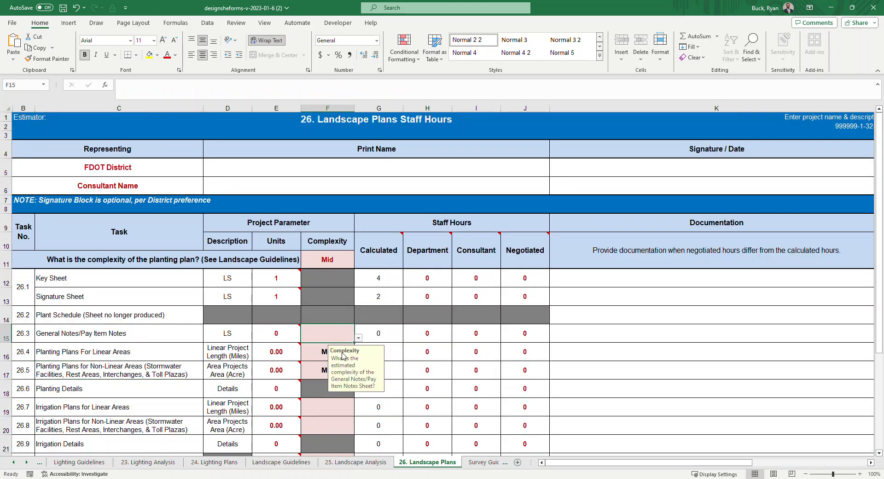
pyautogui.moveTo(353, 389)
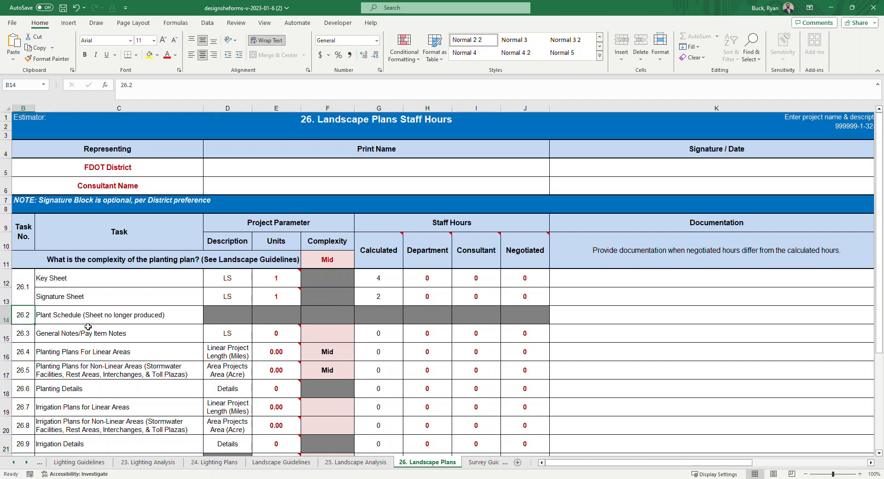
pyautogui.moveTo(155, 316)
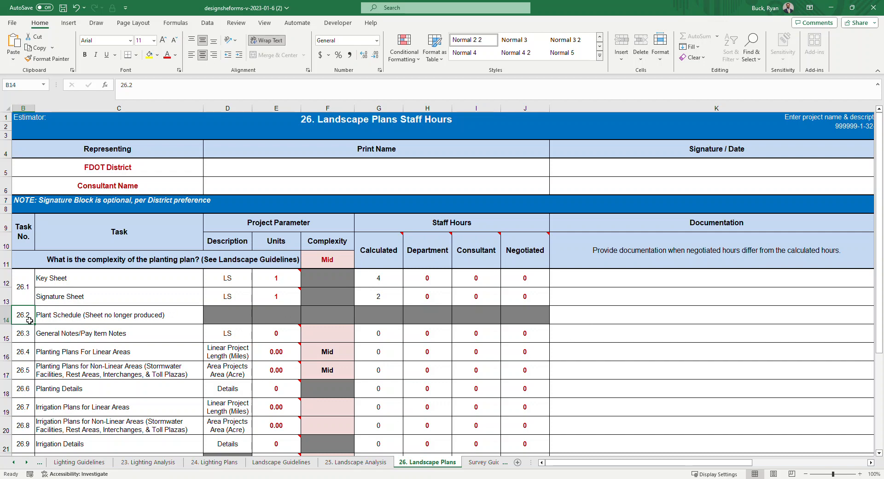
pyautogui.scroll(-3)
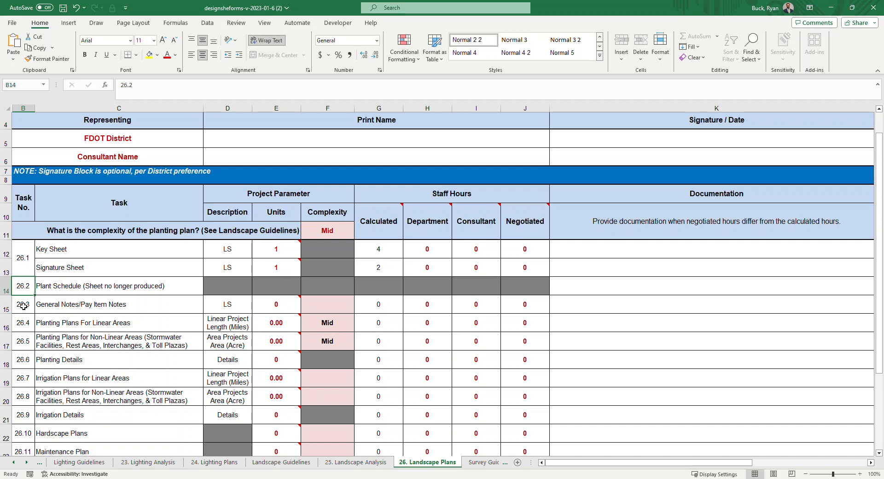
# Step: Give General Notes/Pay Item Notes 1 unit at Complex and review its 12 calculated hours
pyautogui.click(23, 304)
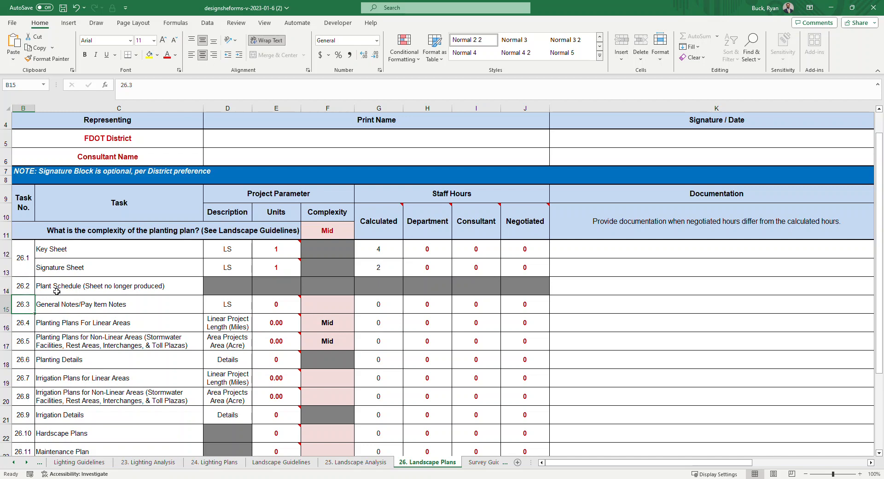
pyautogui.click(275, 304)
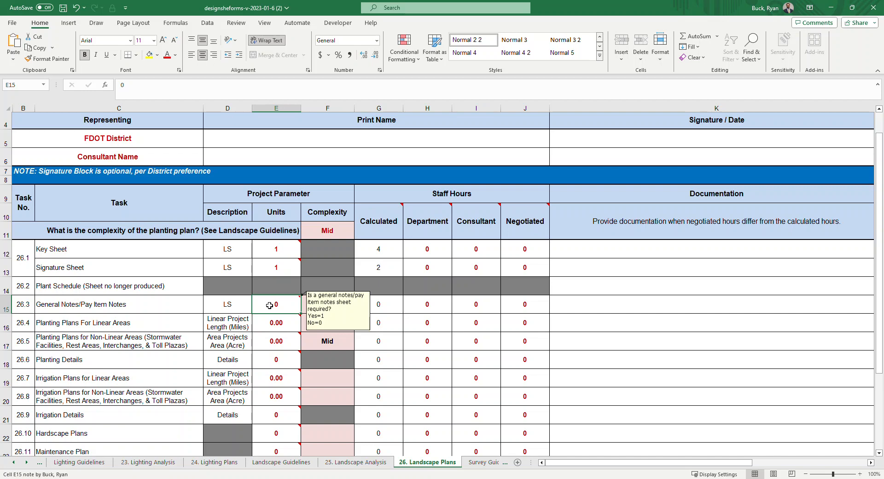
pyautogui.write('1')
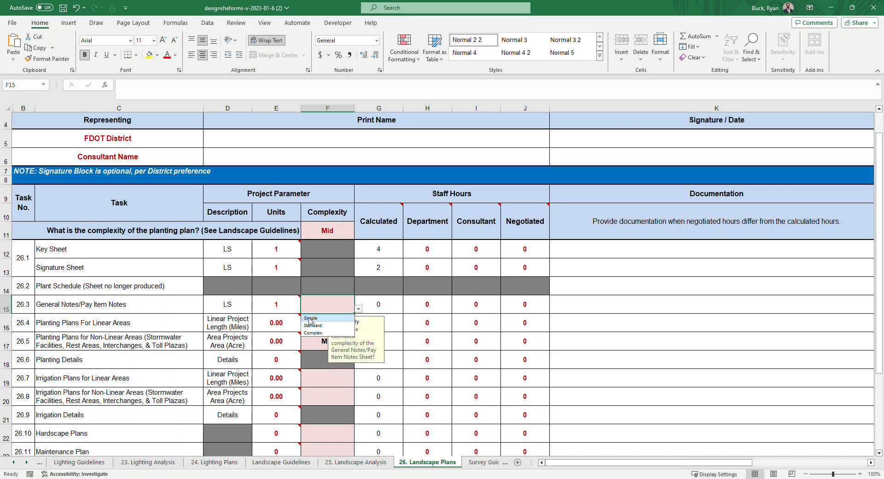
pyautogui.moveTo(316, 333)
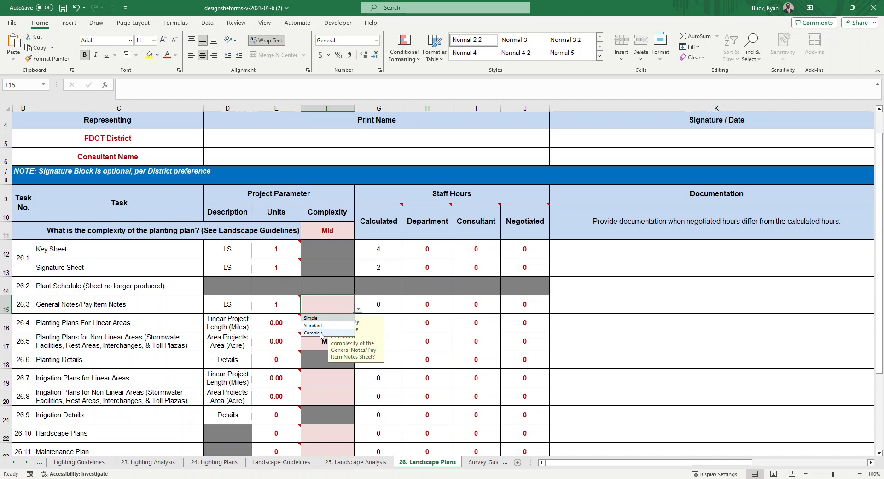
pyautogui.click(312, 332)
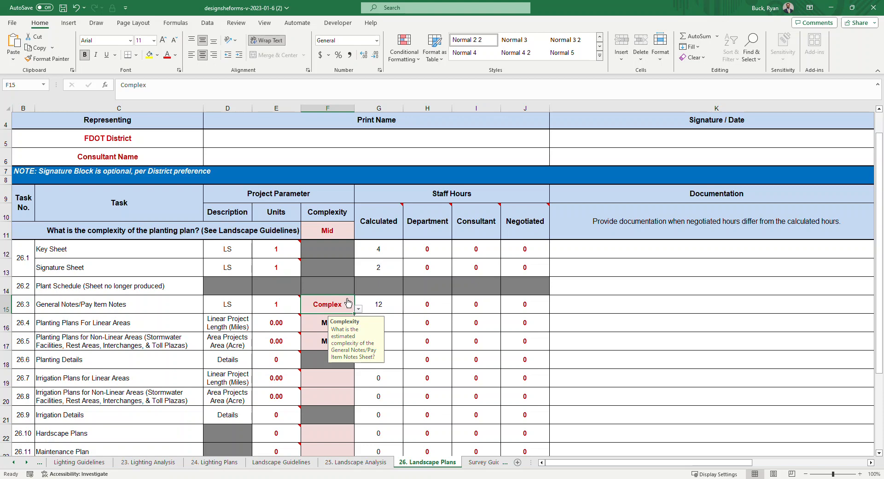
pyautogui.scroll(-3)
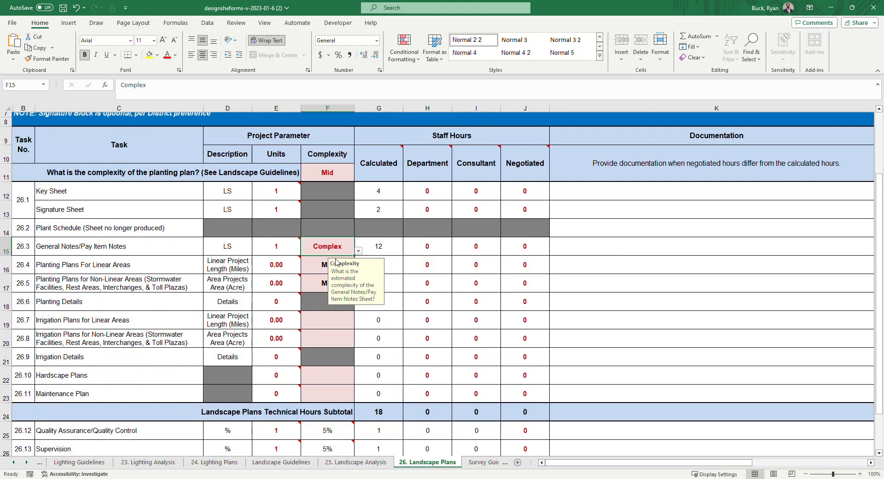
pyautogui.click(378, 246)
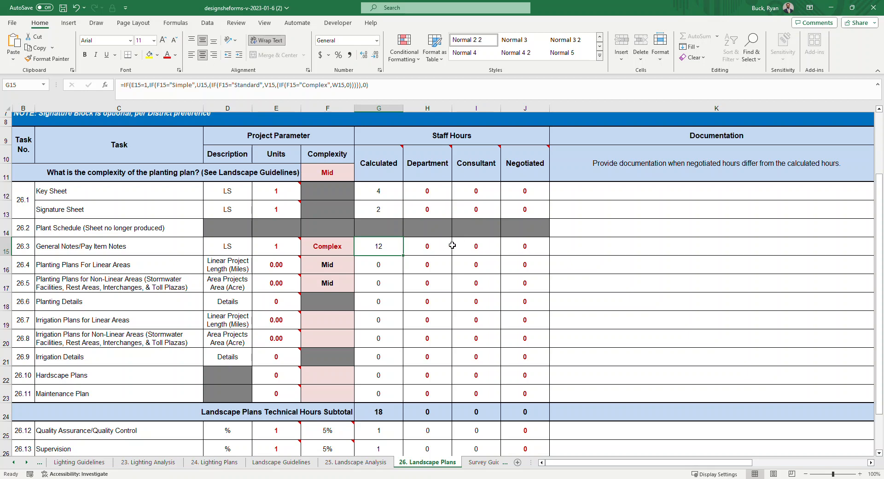
pyautogui.moveTo(489, 224)
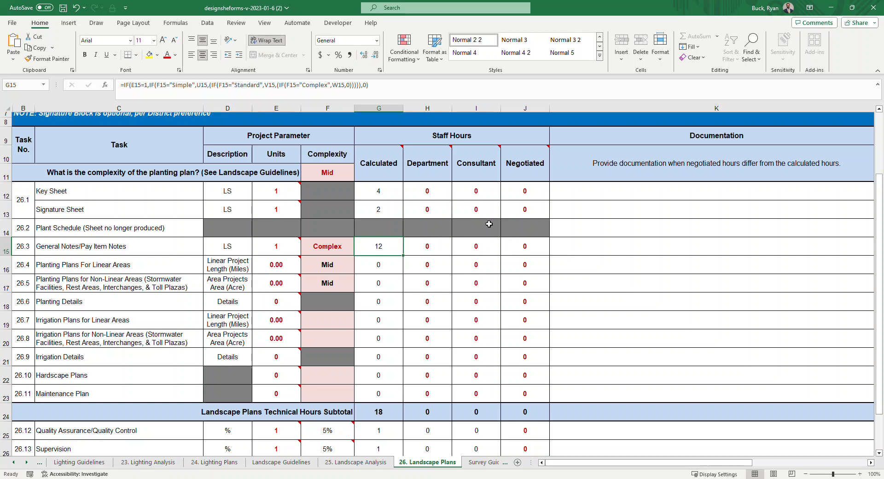
pyautogui.moveTo(481, 247)
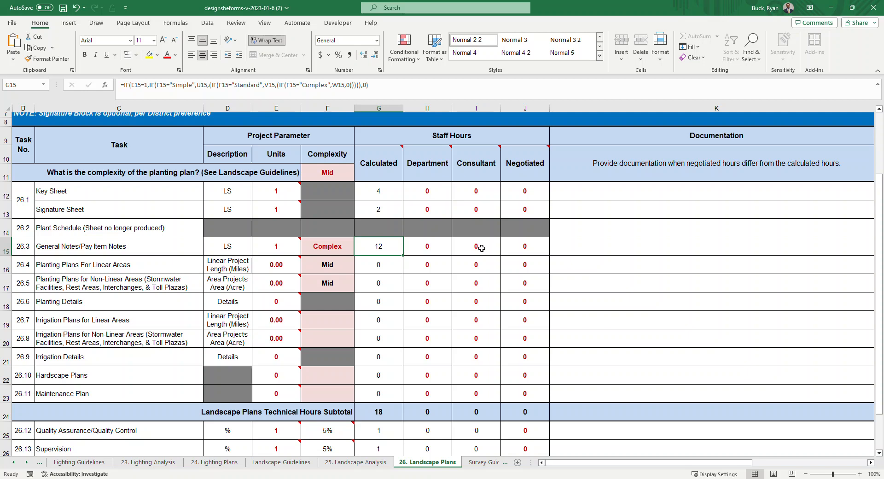
pyautogui.click(426, 246)
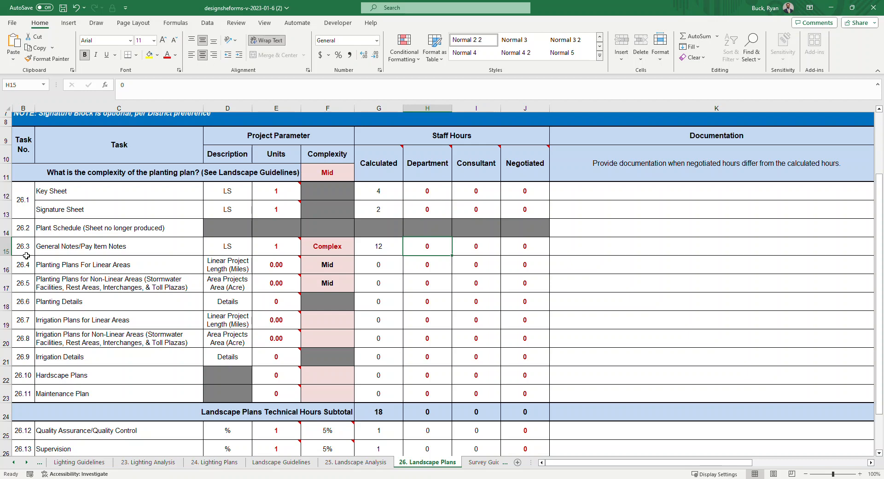
# Step: Enter 2.50 miles for linear planting plans and 20 acres for non-linear planting areas
pyautogui.click(119, 264)
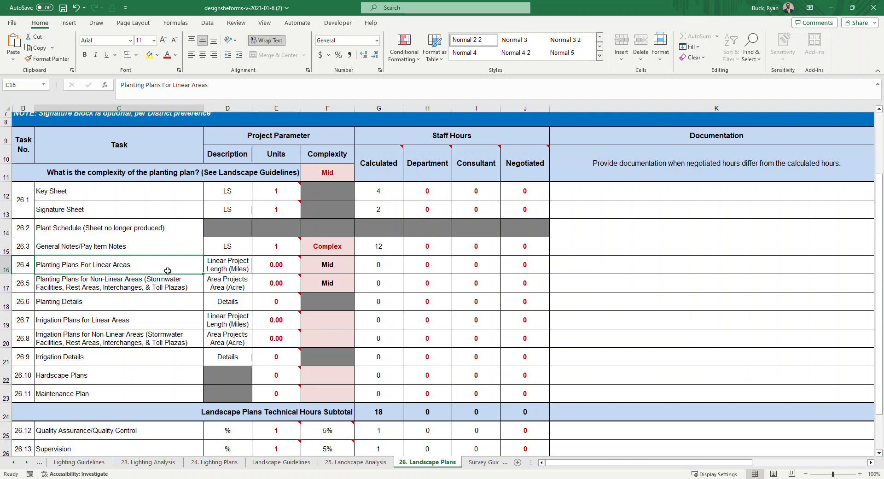
pyautogui.click(23, 283)
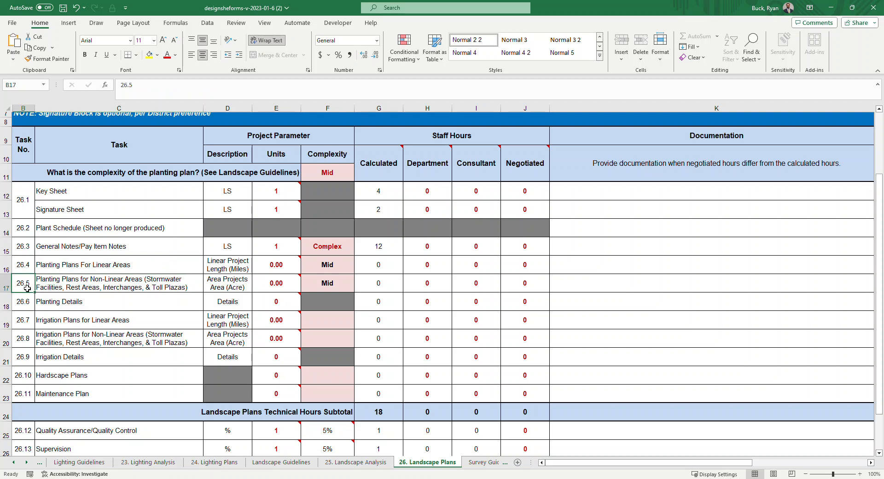
pyautogui.click(119, 282)
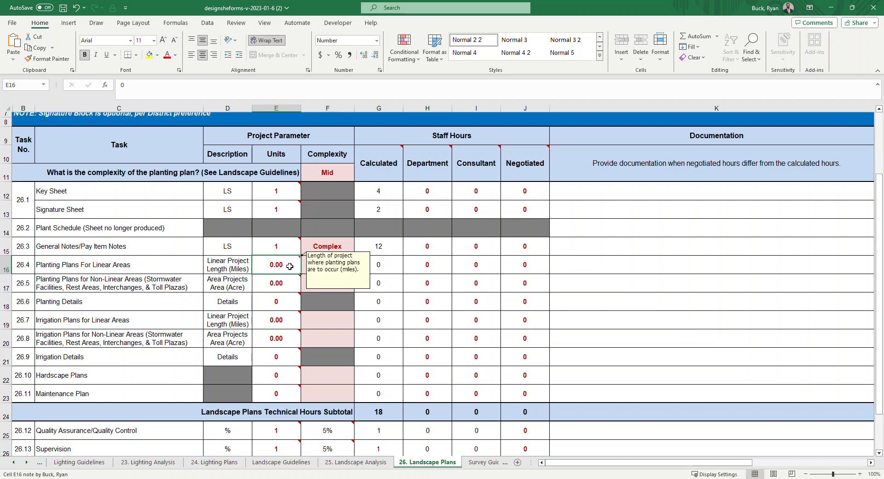
pyautogui.write('2.50')
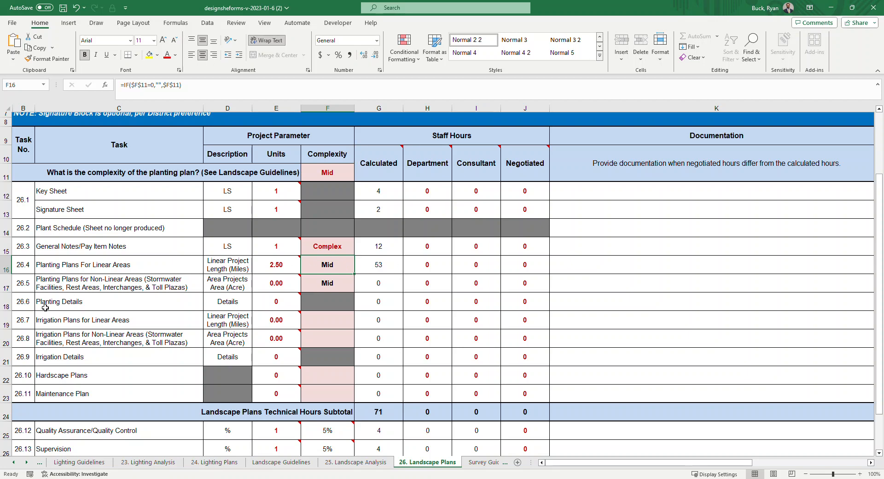
pyautogui.moveTo(152, 292)
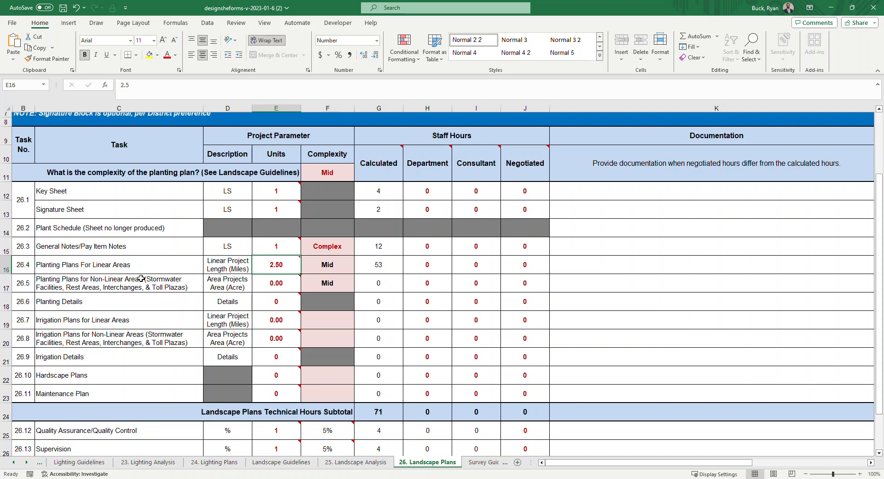
pyautogui.moveTo(185, 299)
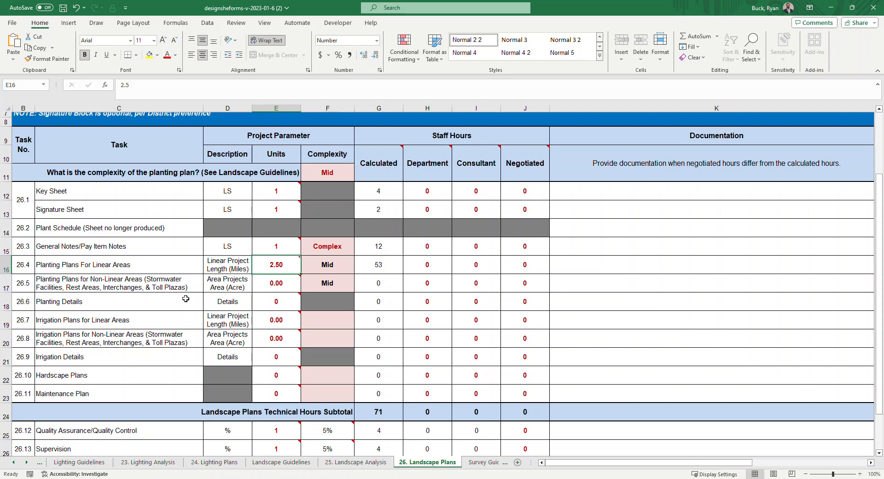
pyautogui.click(275, 283)
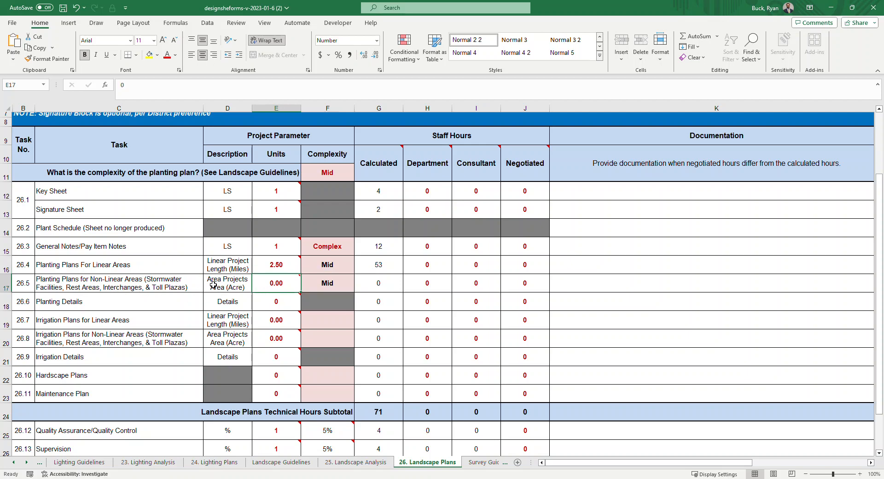
pyautogui.write('2')
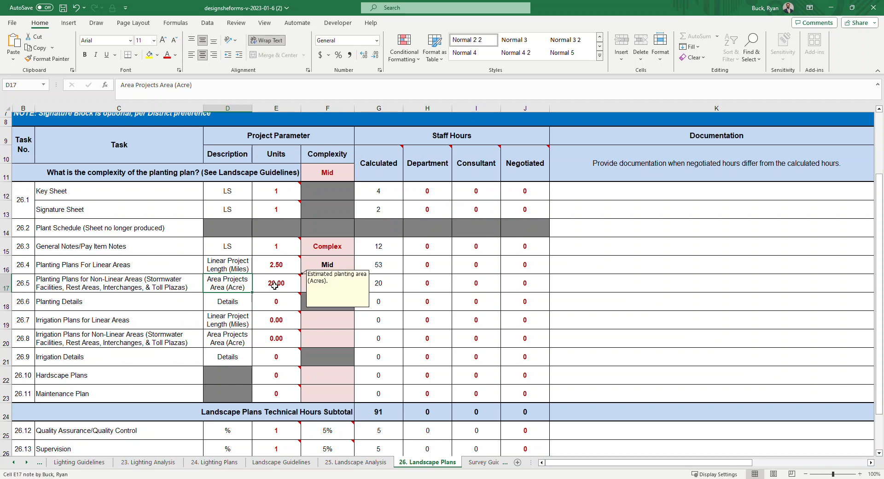
pyautogui.scroll(-3)
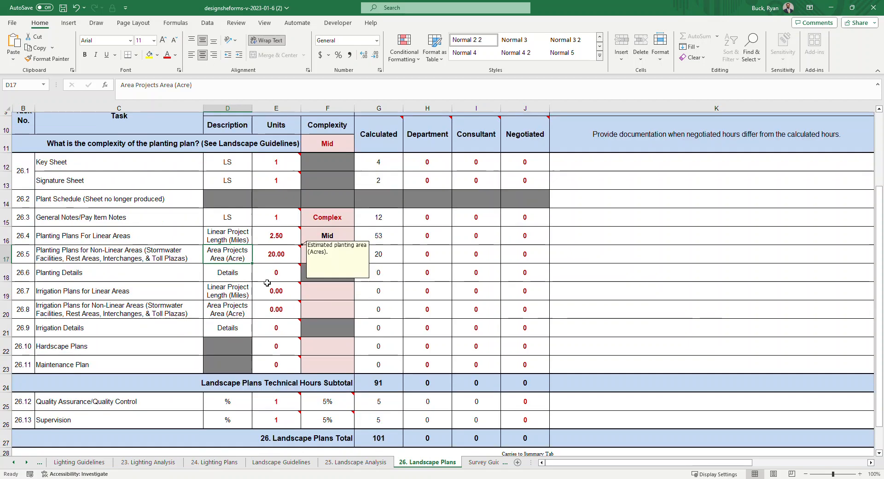
# Step: Enter 8 units for Planting Details, giving 32 calculated hours
pyautogui.click(119, 272)
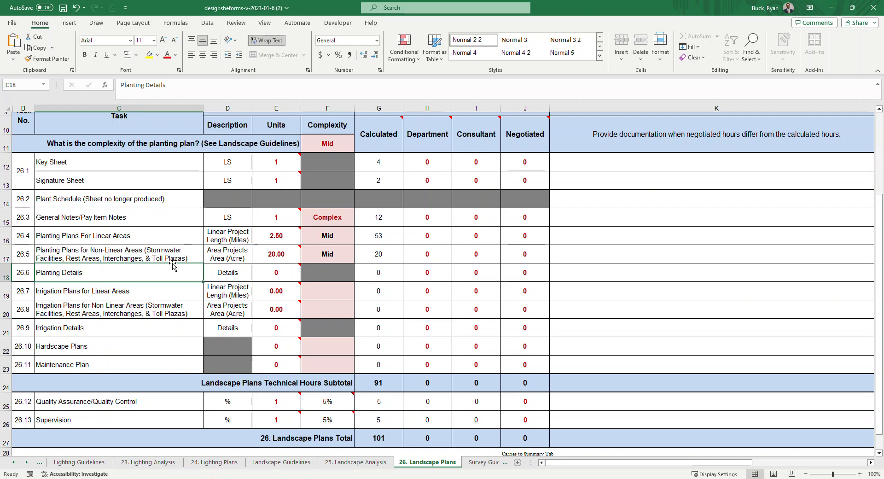
pyautogui.click(275, 273)
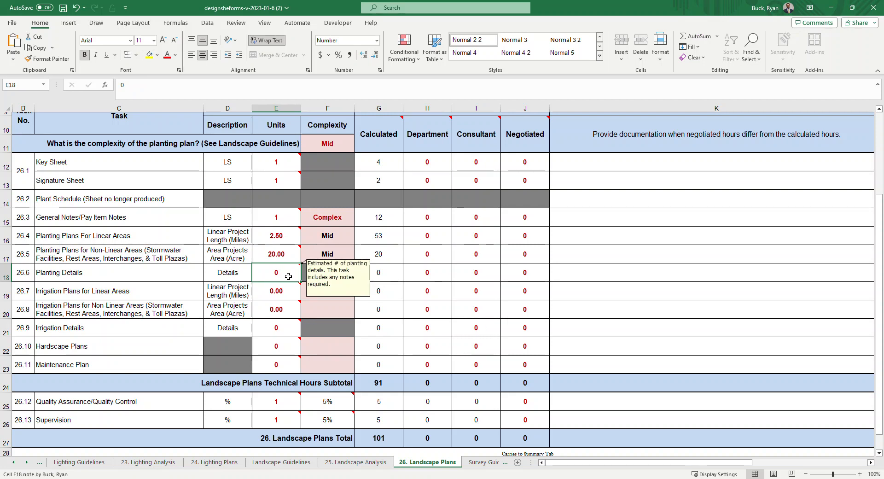
pyautogui.write('8')
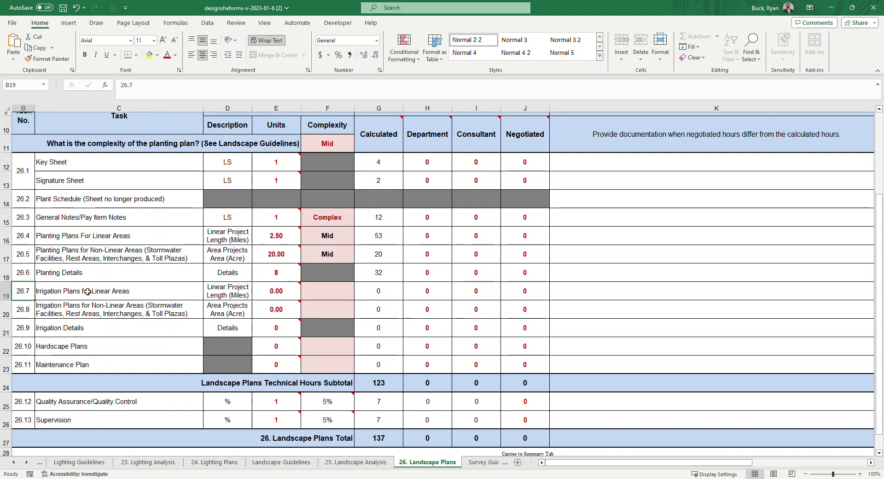
pyautogui.moveTo(141, 295)
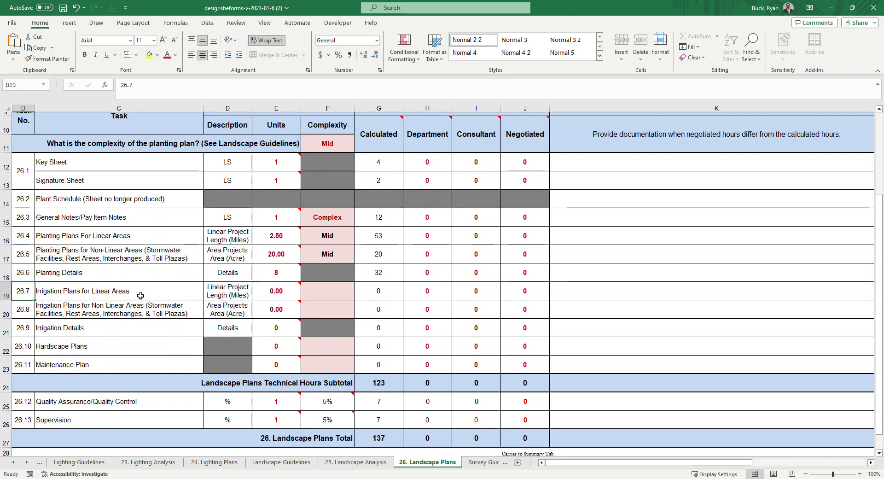
# Step: Set linear irrigation plans to 1 mile at Simple and non-linear irrigation plans to Simple complexity
pyautogui.click(228, 290)
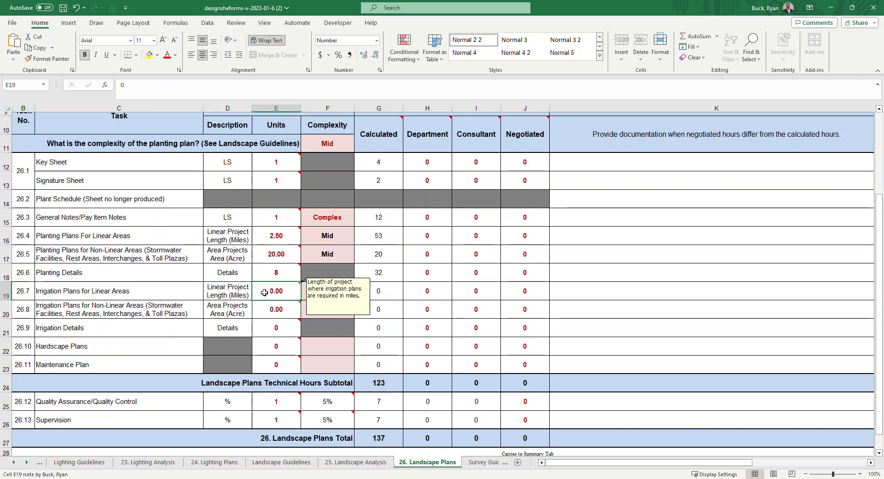
pyautogui.write('1')
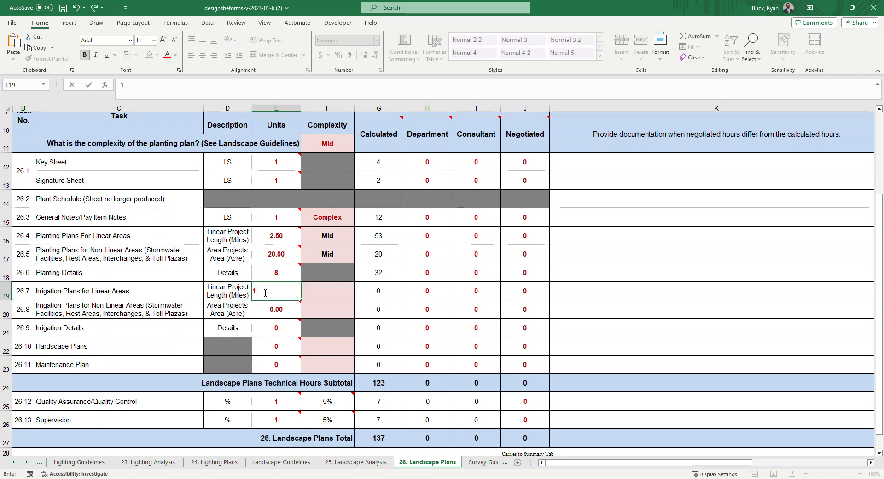
pyautogui.click(327, 291)
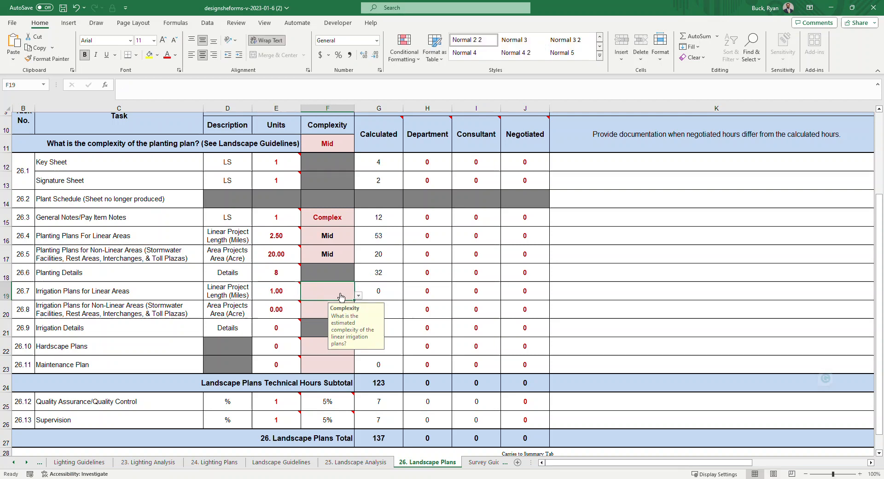
pyautogui.click(358, 295)
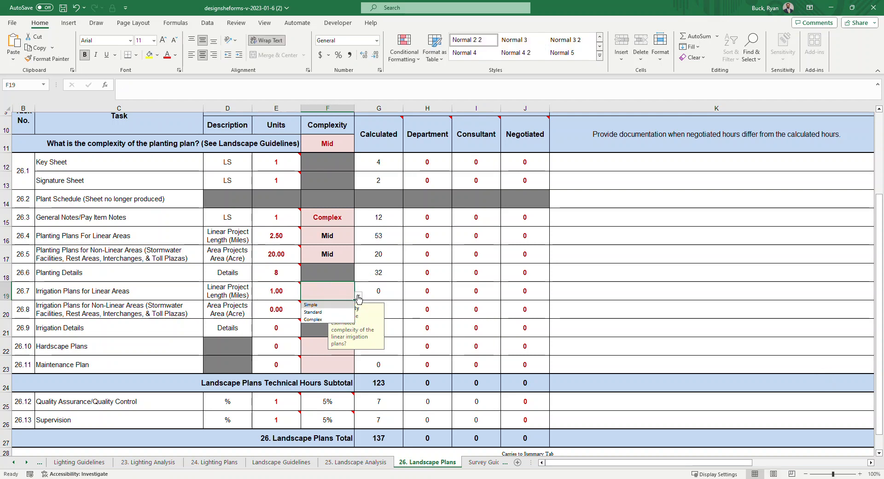
pyautogui.click(310, 305)
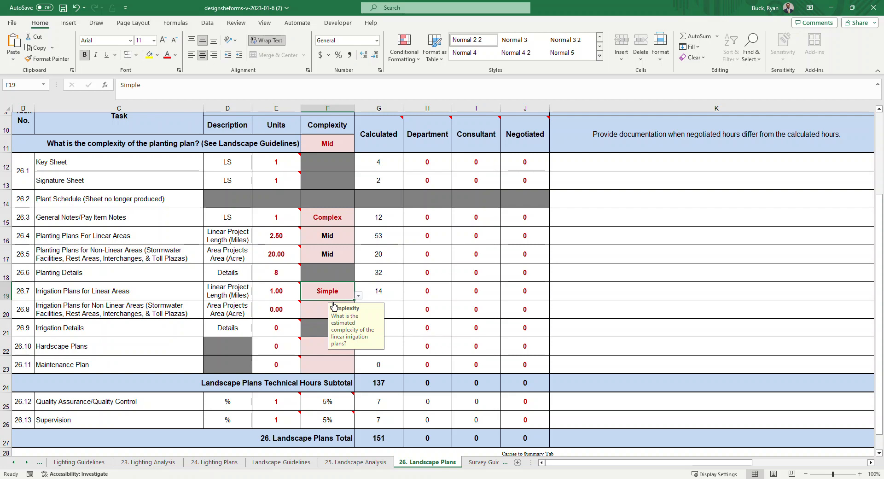
pyautogui.moveTo(267, 309)
pyautogui.write('20')
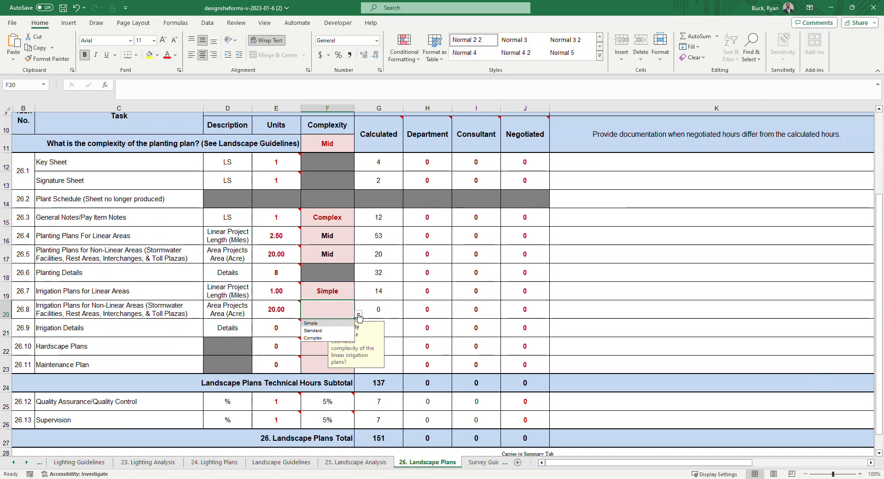
pyautogui.click(310, 323)
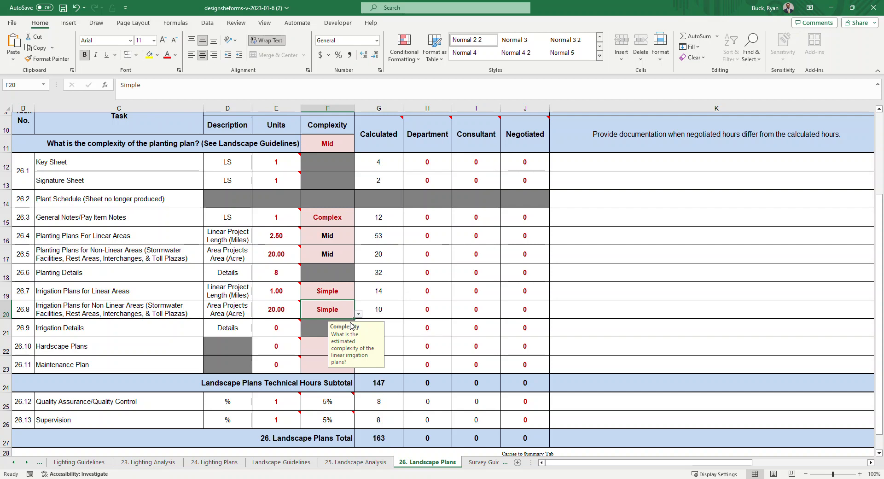
pyautogui.moveTo(406, 198)
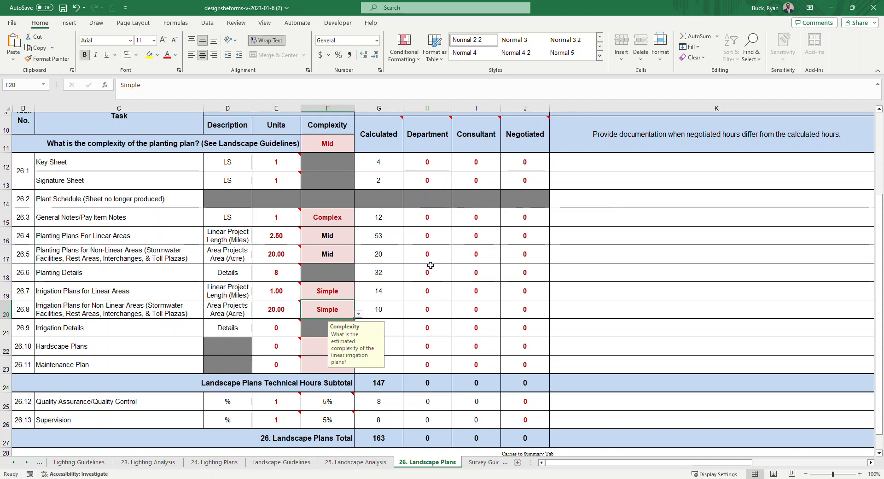
pyautogui.scroll(-3)
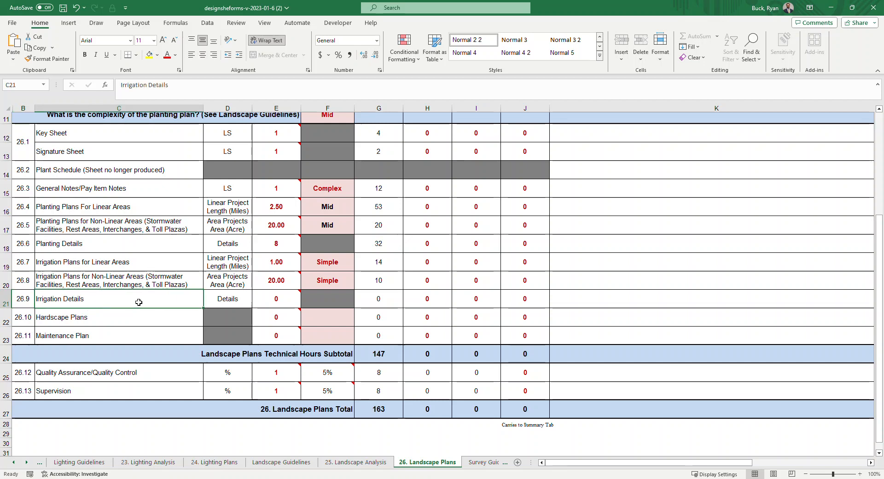
# Step: Enter 6 units for Irrigation Details, giving 24 calculated hours
pyautogui.click(275, 298)
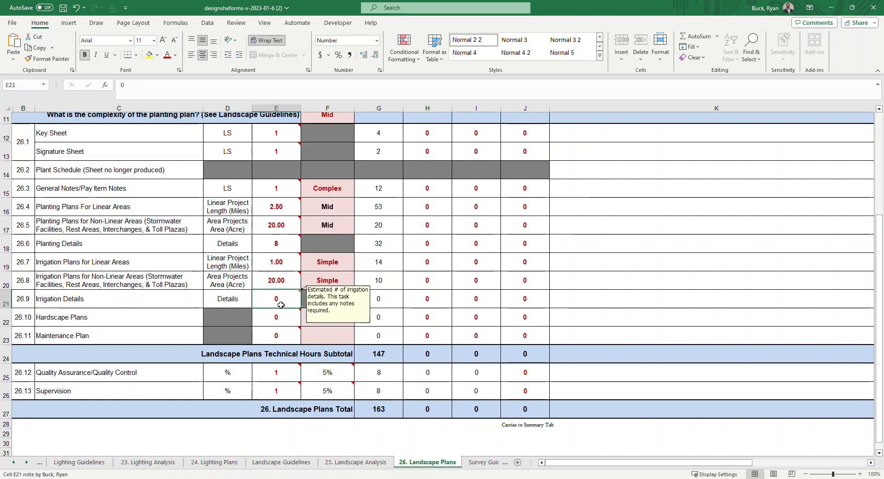
pyautogui.write('6')
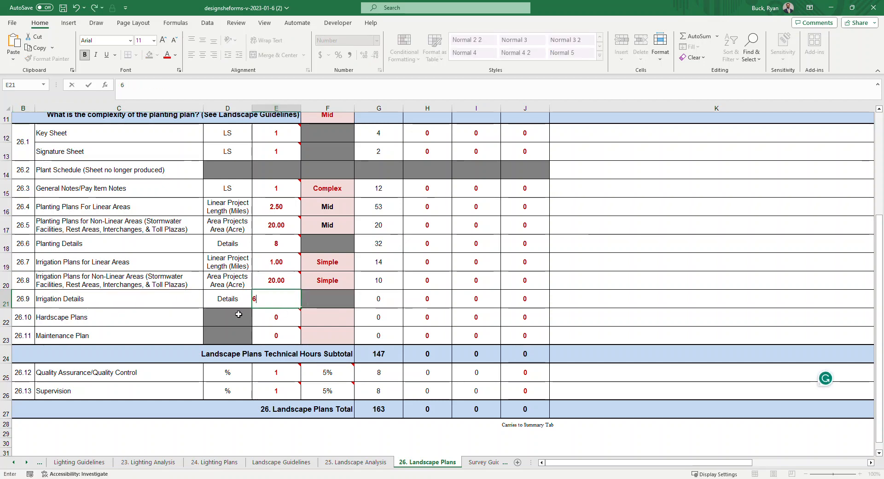
pyautogui.press('Enter')
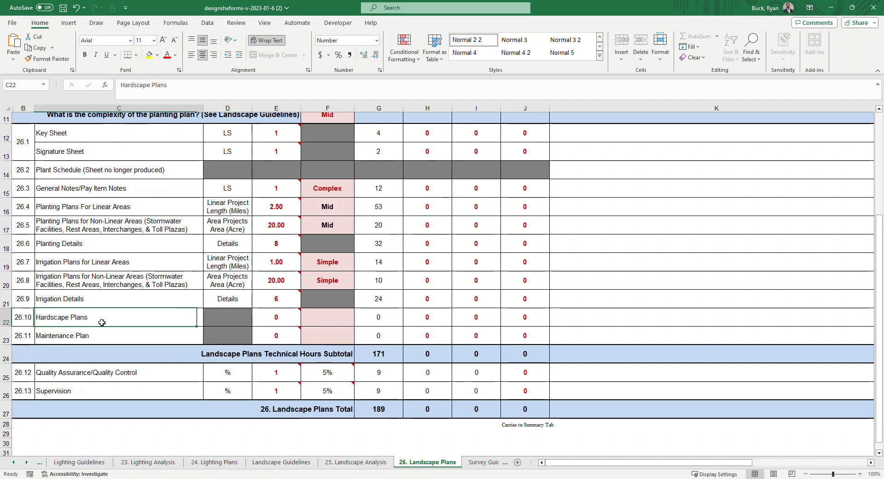
# Step: Try 1 unit at Simple for Hardscape Plans, then clear it back to zero
pyautogui.click(275, 316)
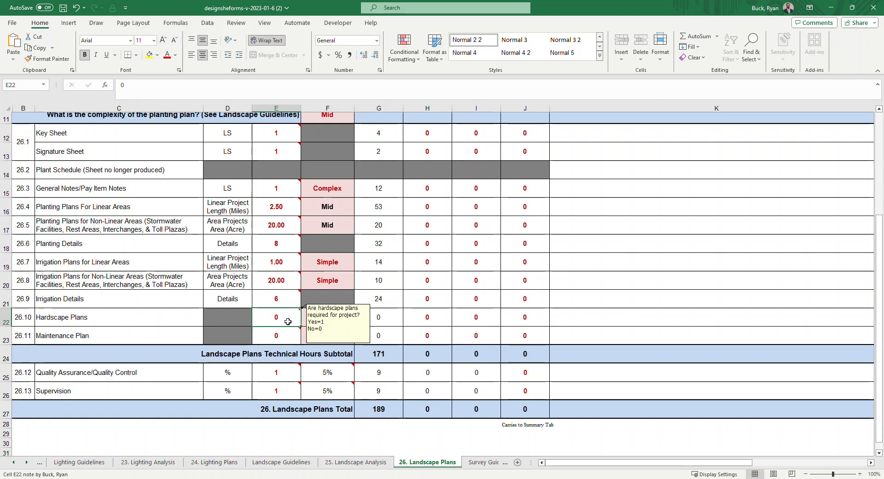
pyautogui.write('1')
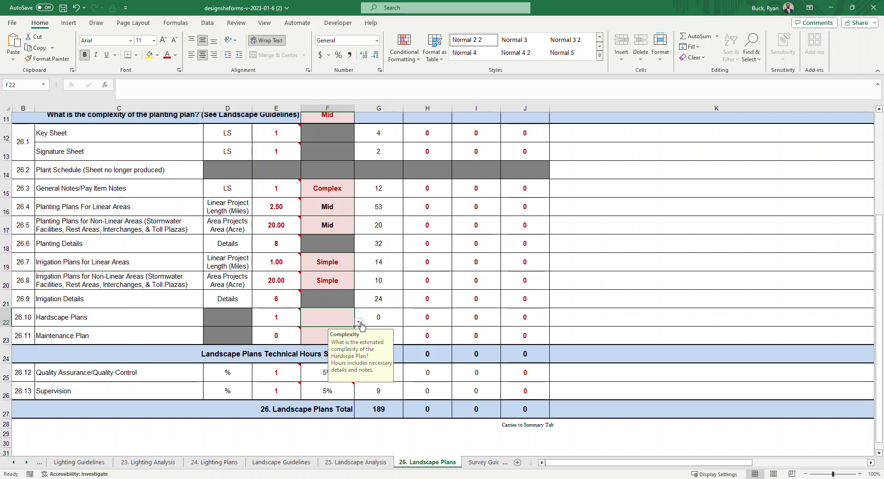
pyautogui.click(359, 322)
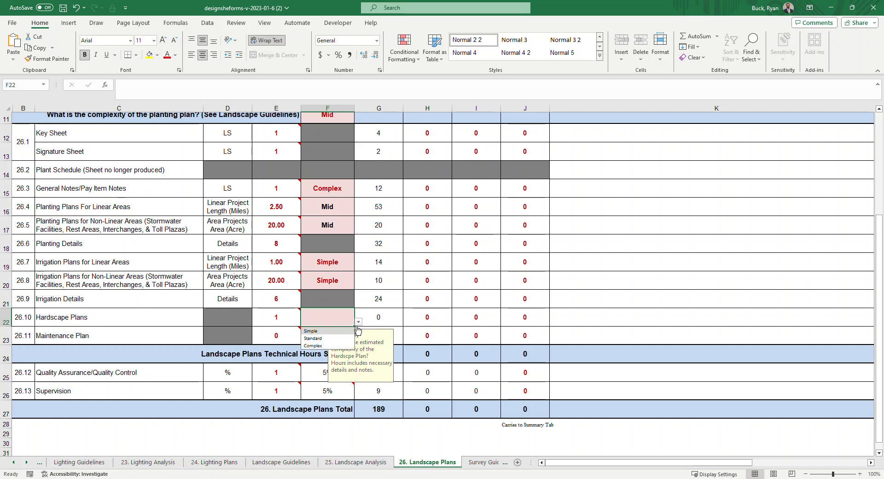
pyautogui.click(311, 331)
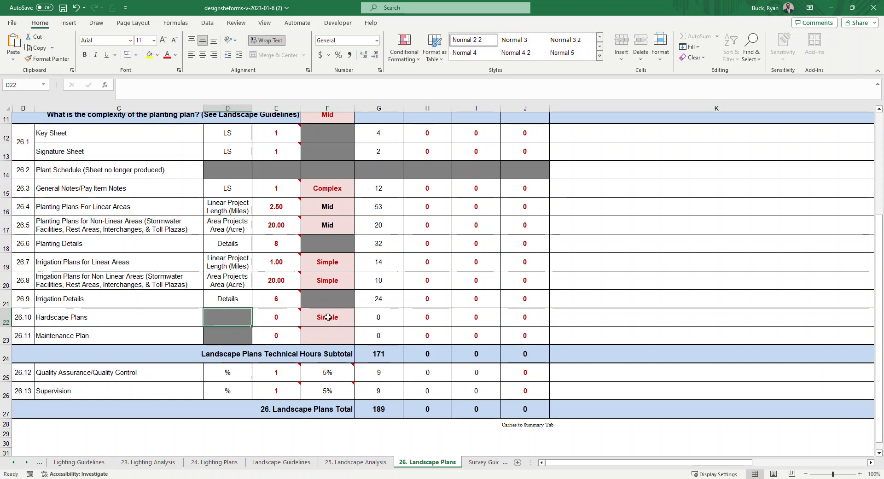
pyautogui.click(327, 317)
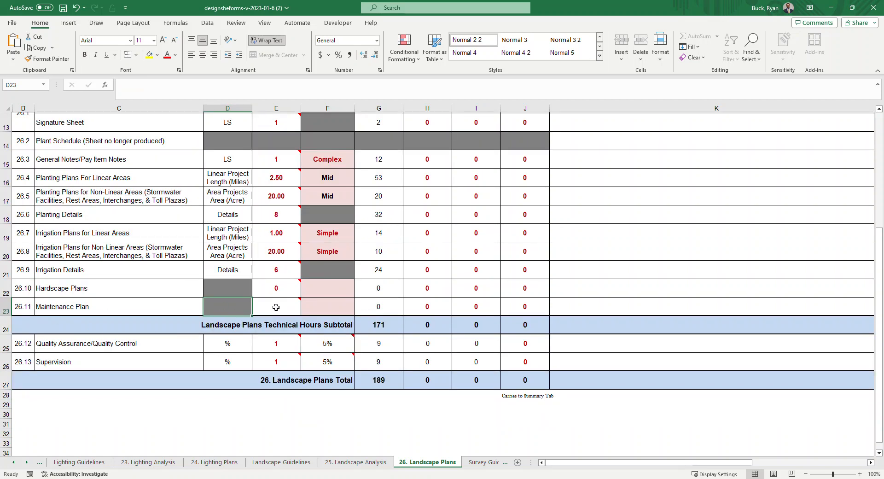
# Step: Mark the Maintenance Plan as required with 1 unit at Standard, bringing the total to 207
pyautogui.click(275, 306)
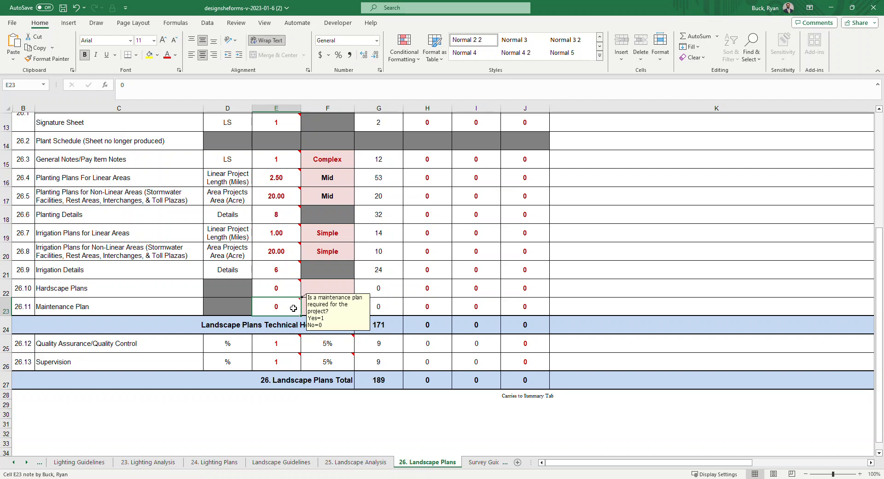
pyautogui.write('1')
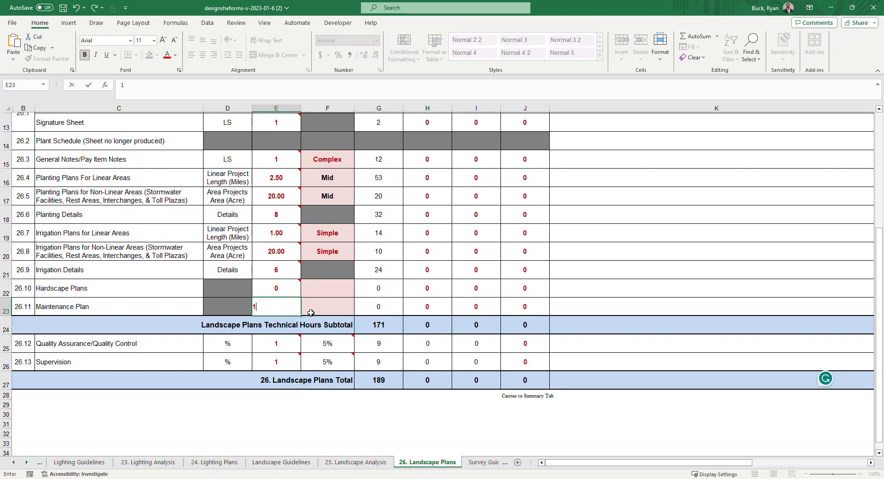
pyautogui.click(359, 311)
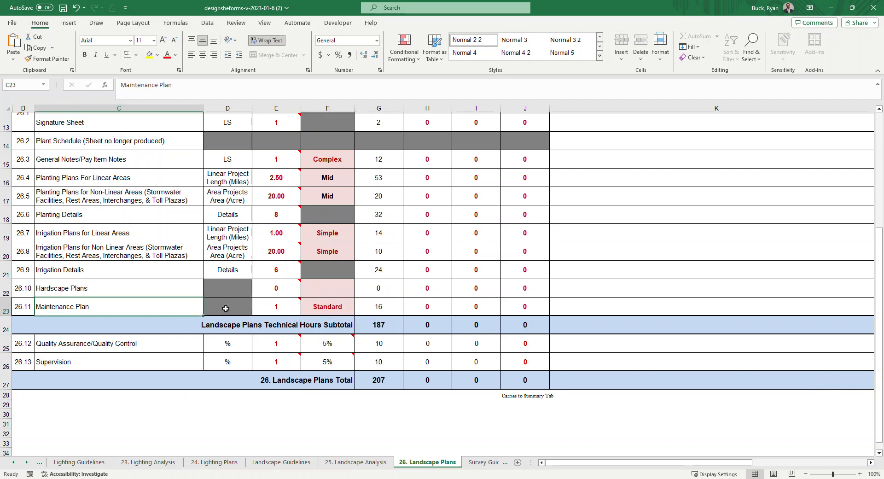
pyautogui.moveTo(385, 326)
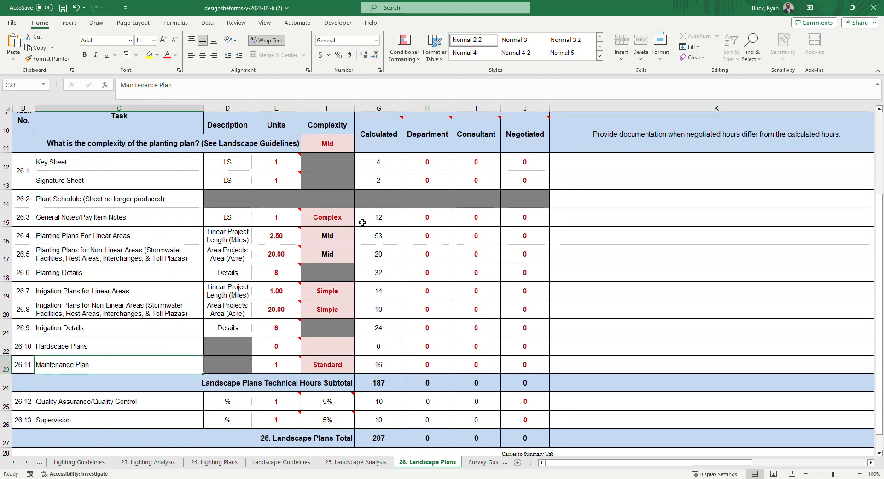
pyautogui.scroll(-3)
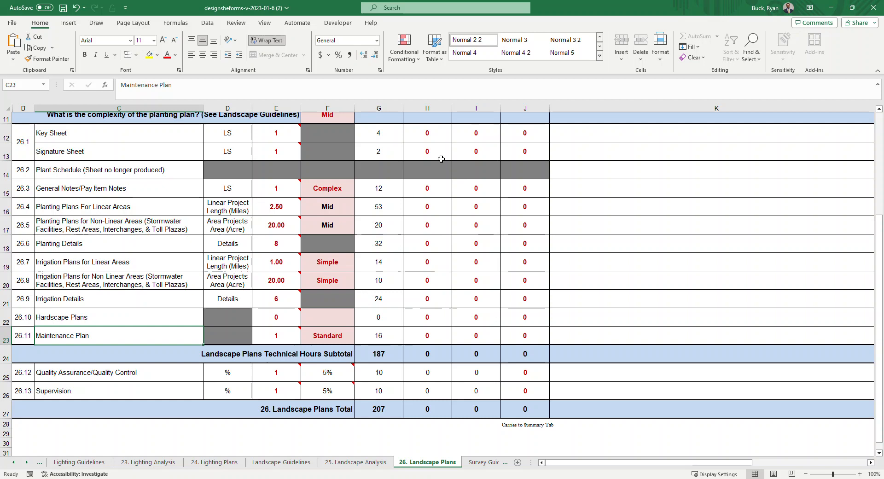
pyautogui.moveTo(447, 342)
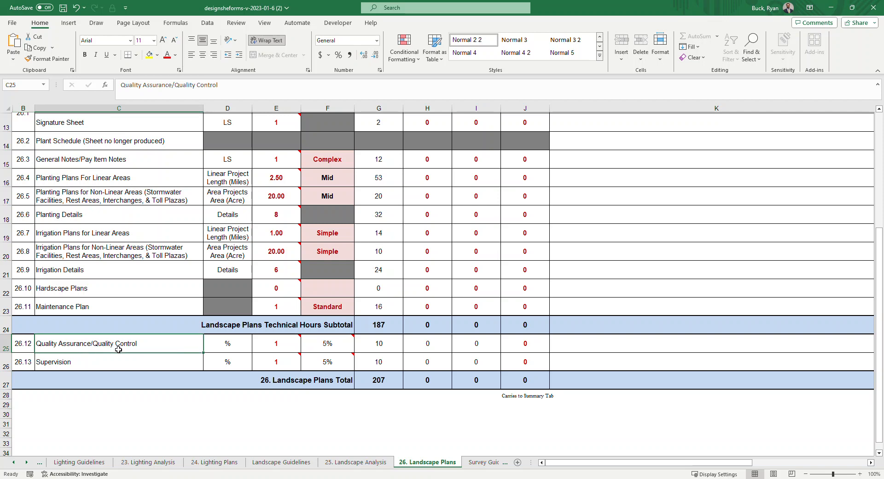
pyautogui.click(119, 362)
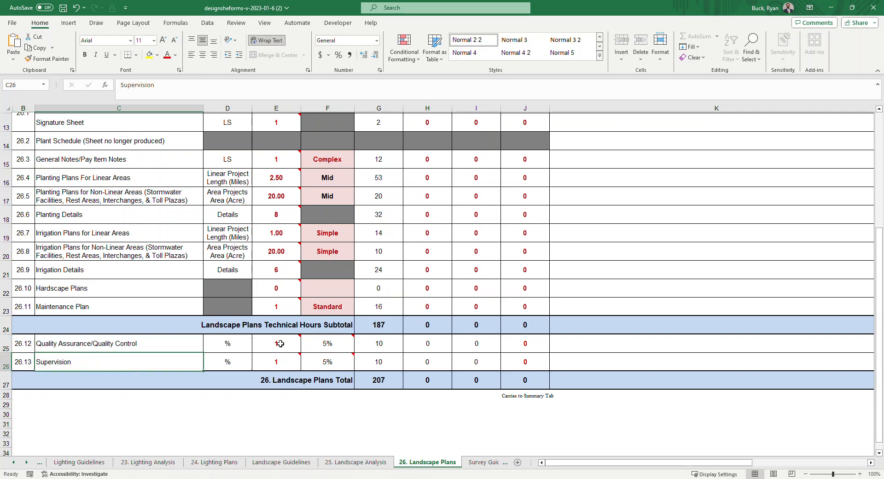
pyautogui.click(275, 343)
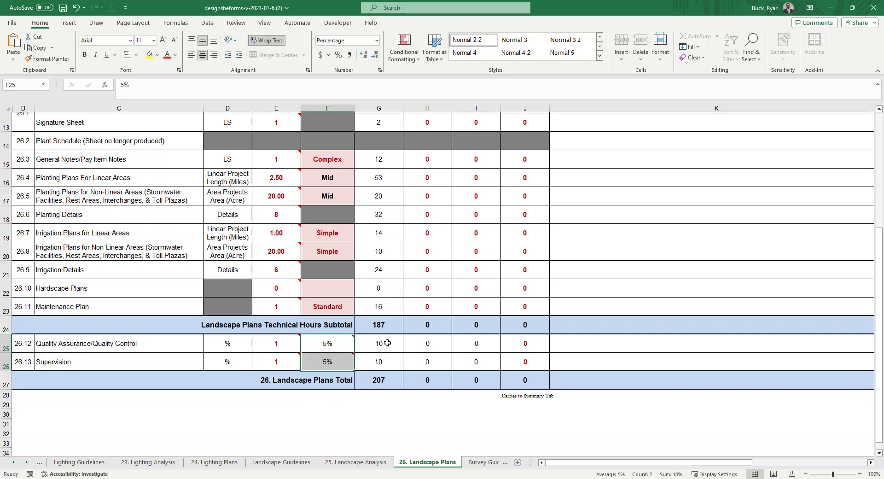
pyautogui.click(378, 342)
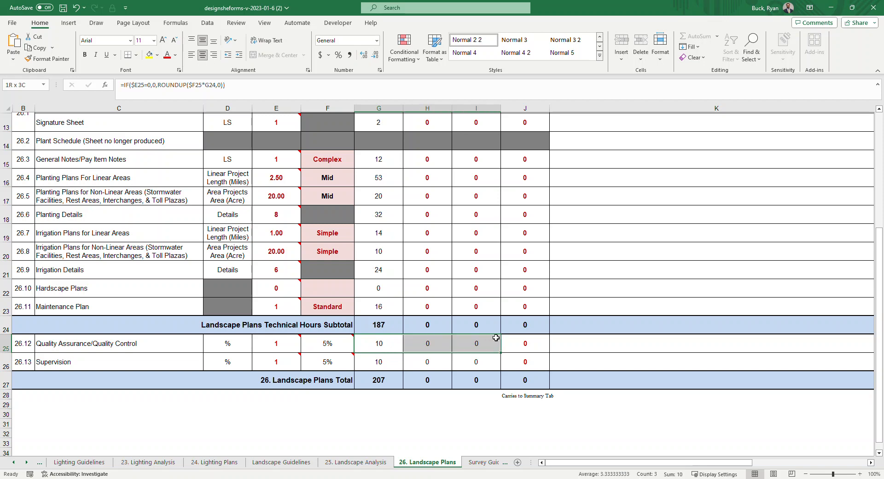
pyautogui.click(427, 324)
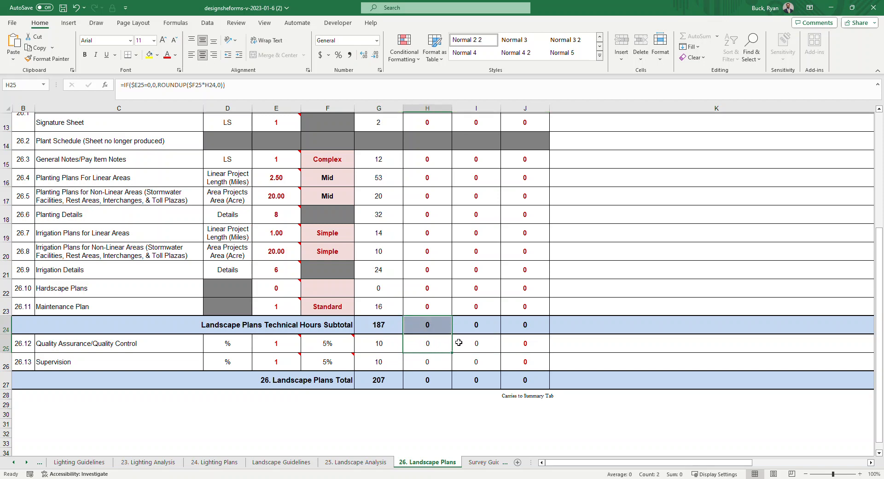
pyautogui.click(524, 325)
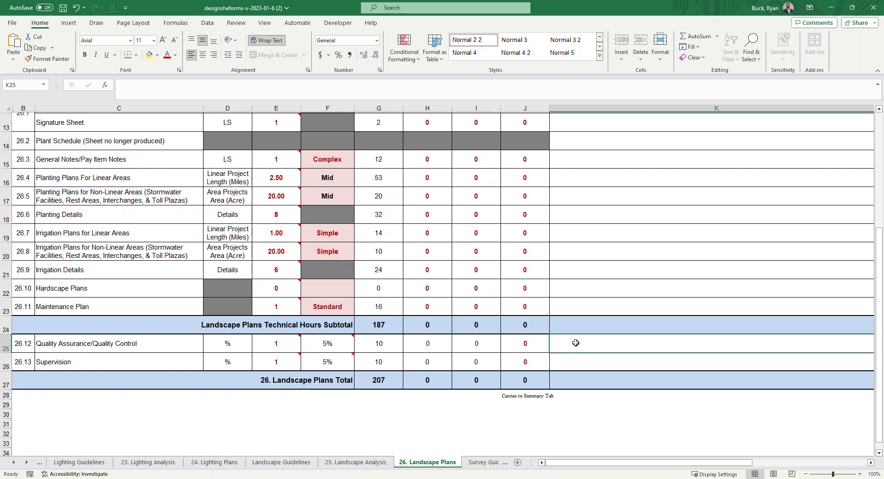
# Step: Note 7% beside the Quality Assurance/Quality Control row and check the negotiated hours formulas
pyautogui.write('7')
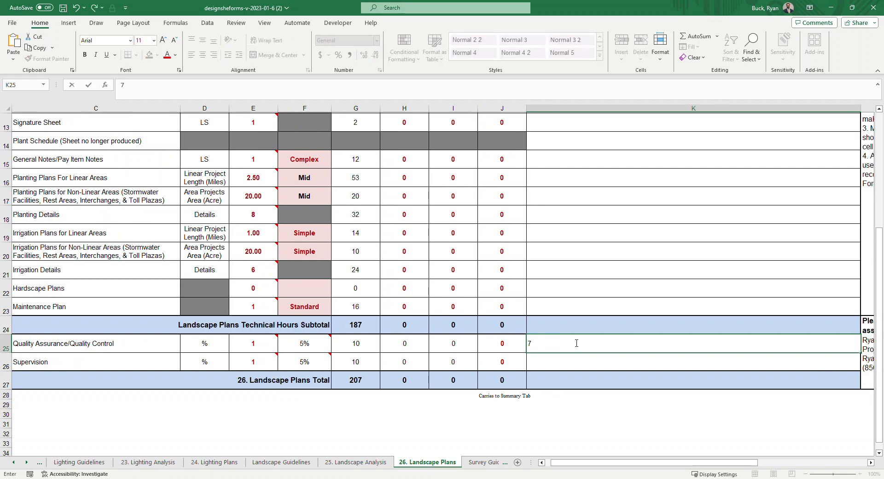
pyautogui.write('%')
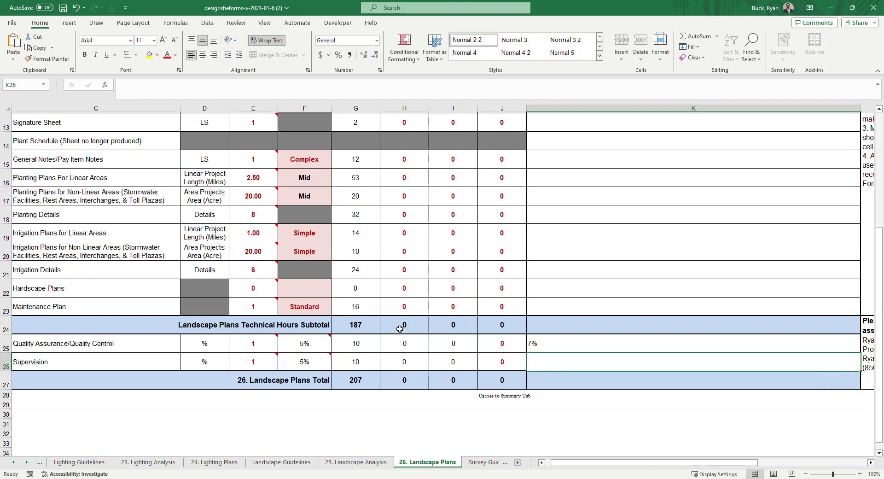
pyautogui.click(502, 342)
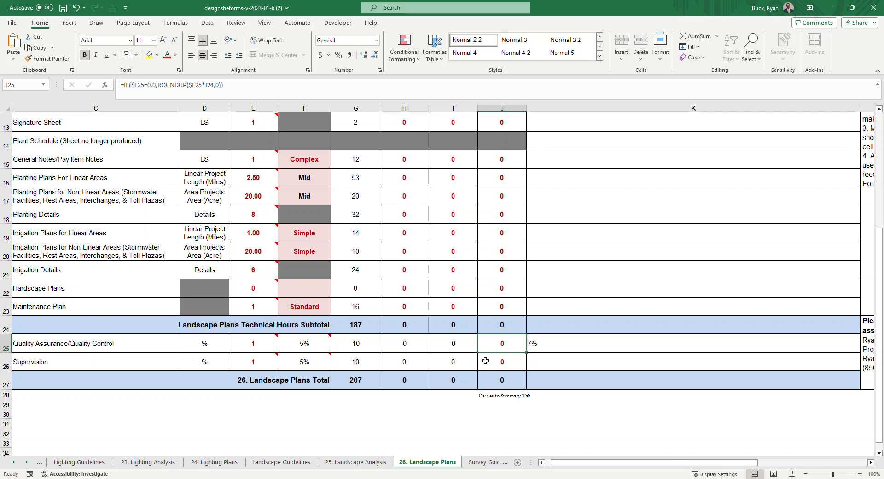
pyautogui.moveTo(516, 375)
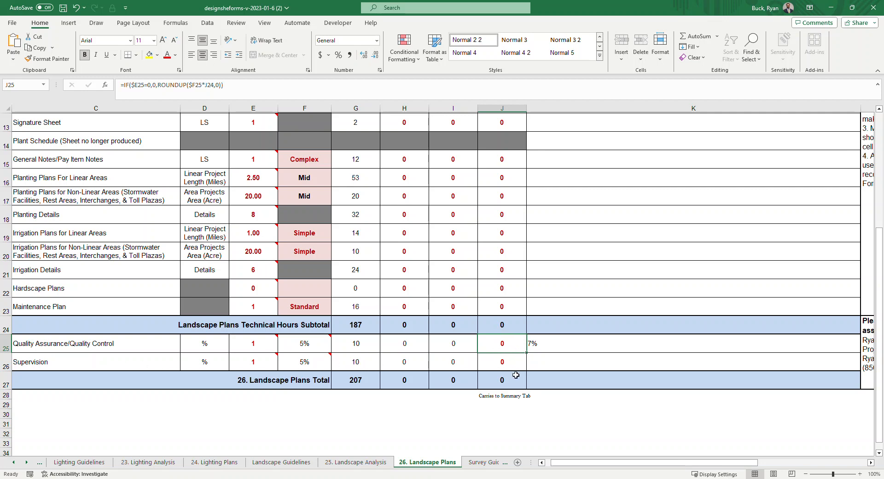
pyautogui.click(501, 379)
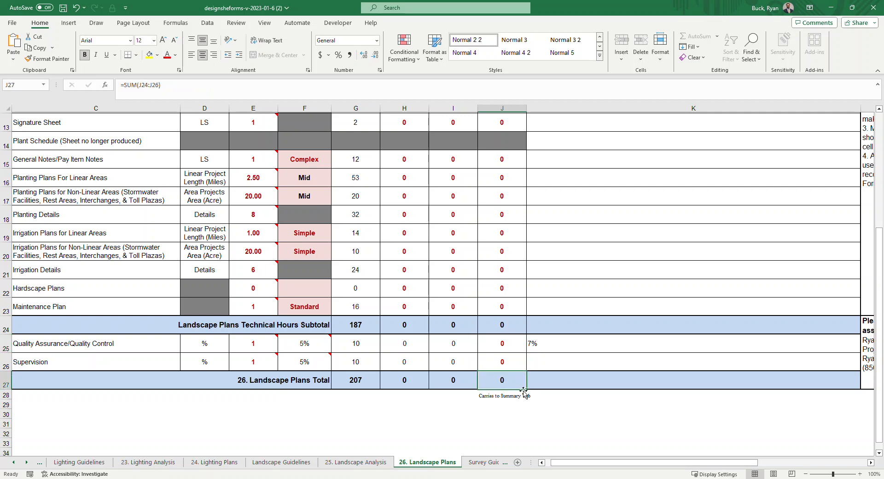
pyautogui.moveTo(507, 385)
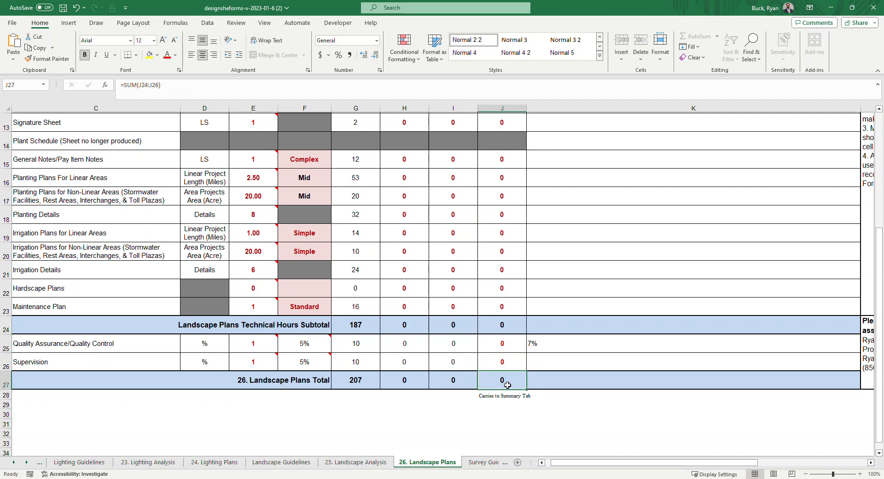
pyautogui.moveTo(504, 380)
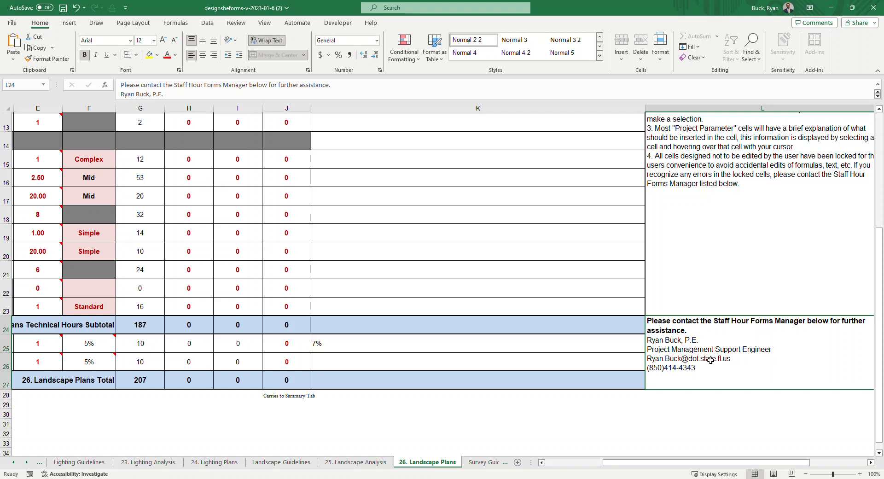
pyautogui.moveTo(743, 390)
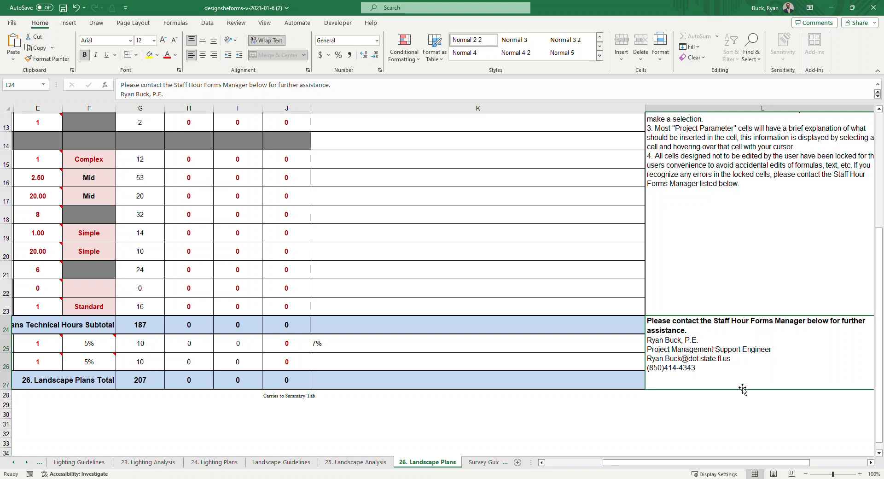